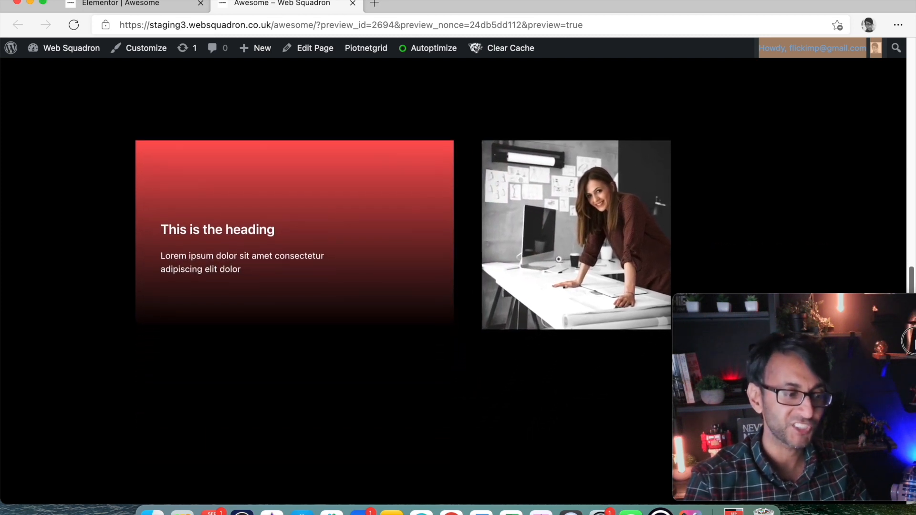
Step: Drop a Flip Box widget with its default heading and text into the left column
{"action": "scroll", "scroll_direction": "down", "scroll_amount": 3}
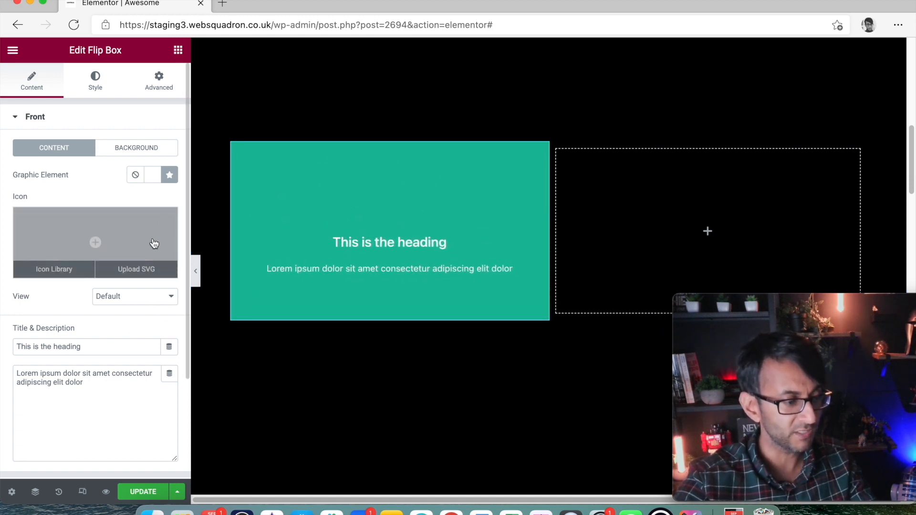
Step: Remove the front icon and clear the back face's button label
{"action": "left_click", "coordinate": [134, 296]}
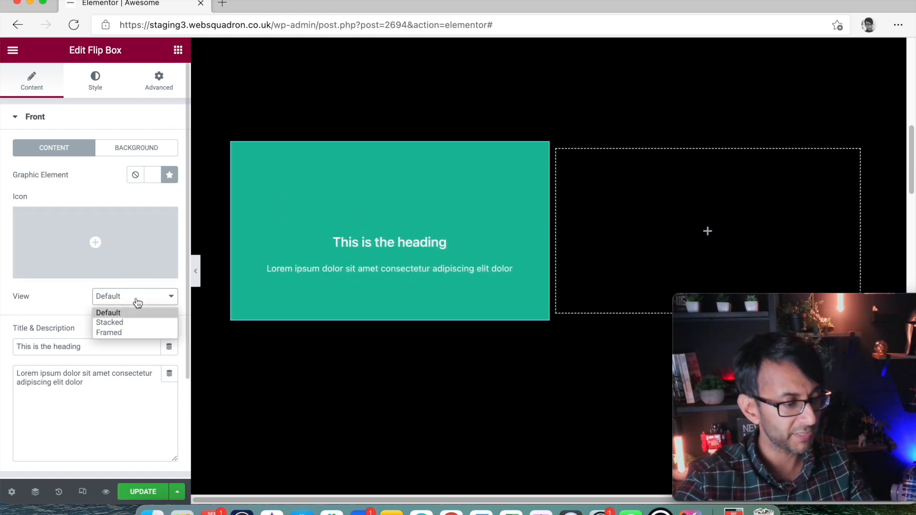
{"action": "left_click", "coordinate": [134, 313]}
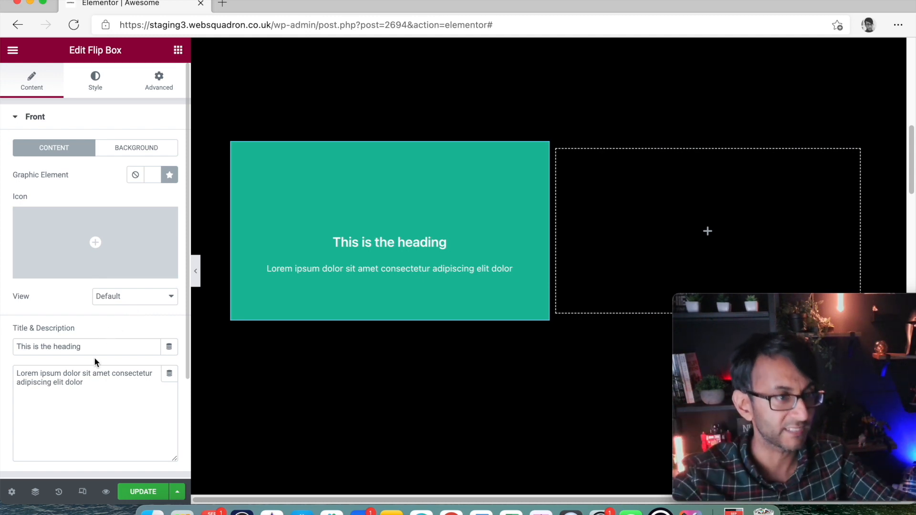
{"action": "left_click", "coordinate": [136, 147]}
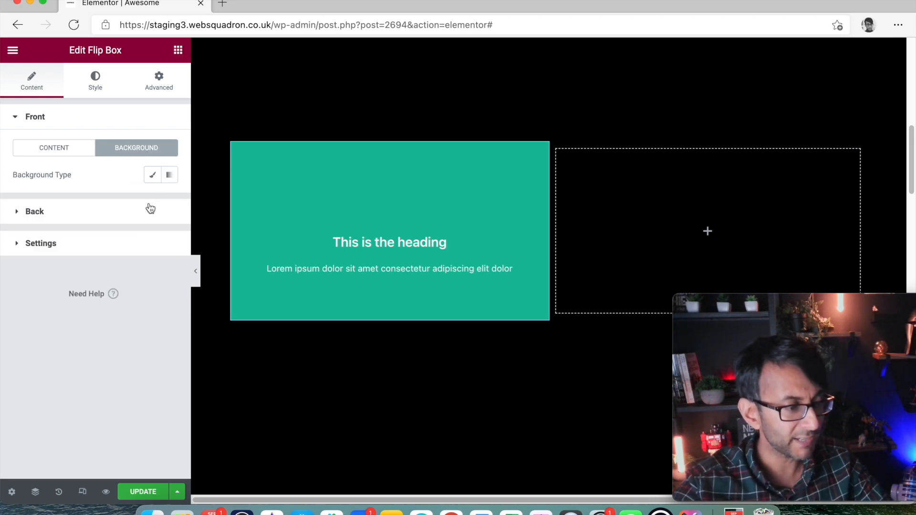
{"action": "left_click", "coordinate": [151, 174]}
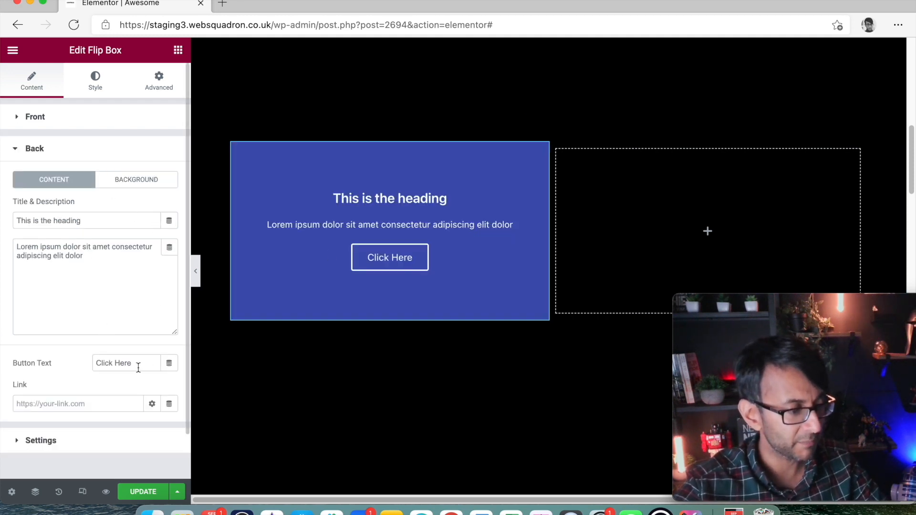
{"action": "left_click", "coordinate": [117, 363]}
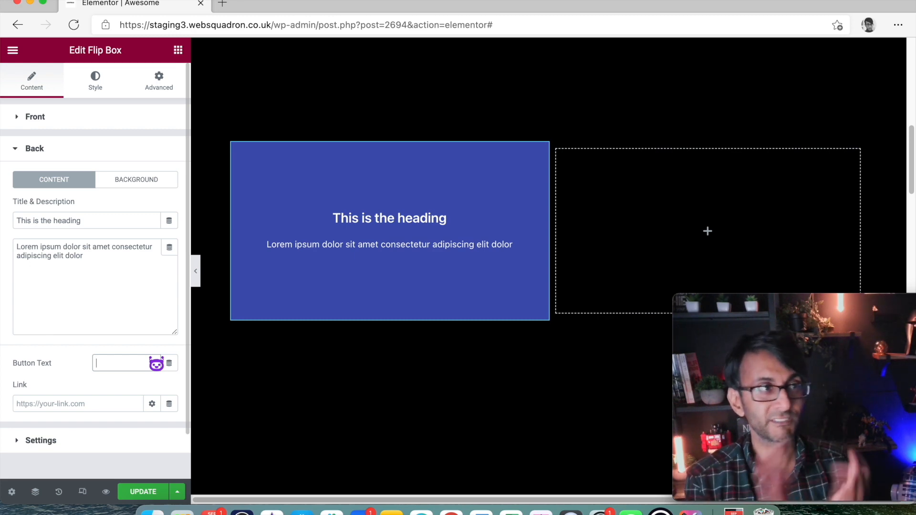
{"action": "mouse_move", "coordinate": [122, 165]}
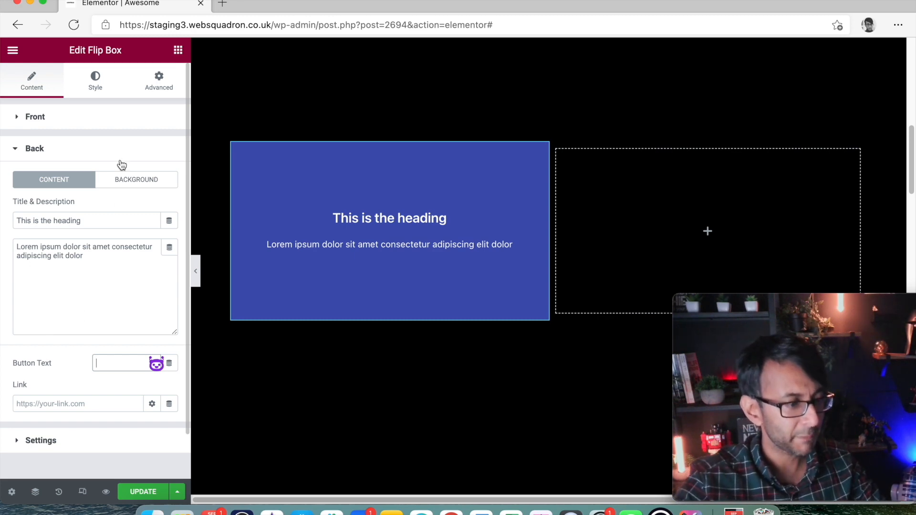
Step: Clear the back face background colour and choose the flip box's transition effect
{"action": "left_click", "coordinate": [136, 180]}
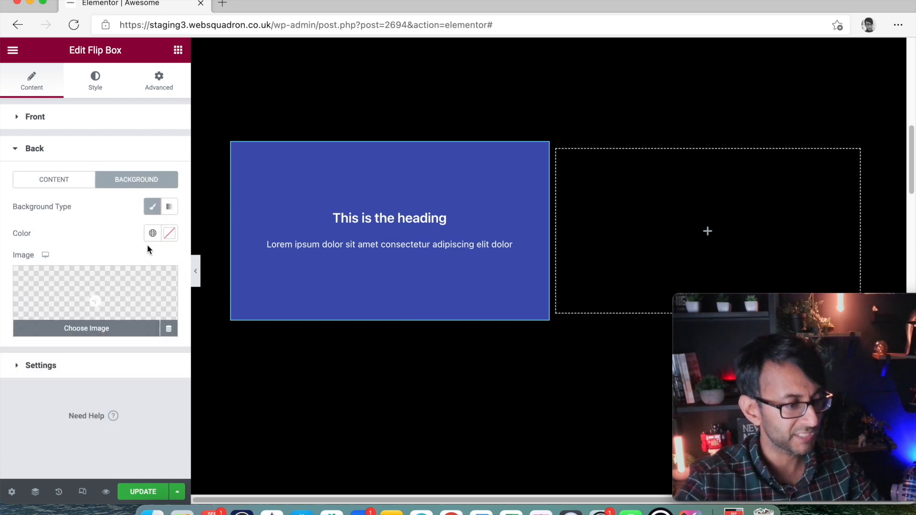
{"action": "left_click", "coordinate": [168, 233]}
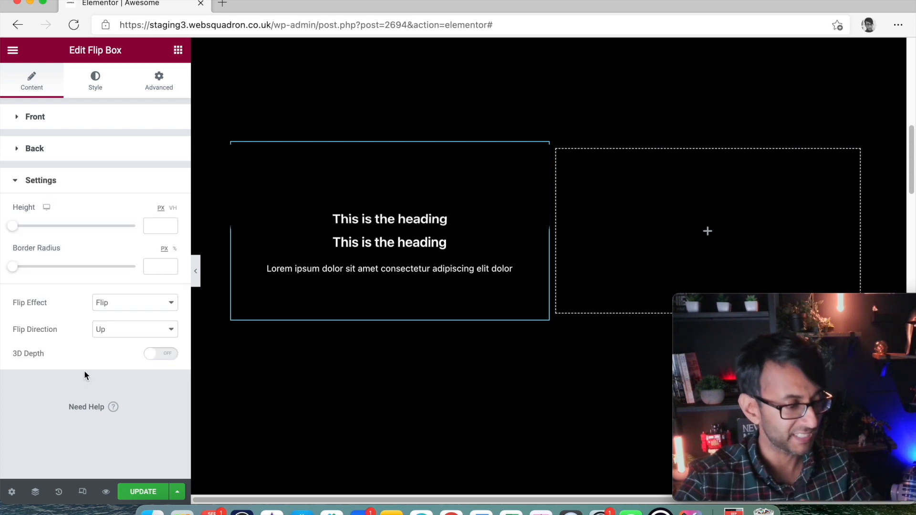
{"action": "left_click", "coordinate": [135, 329]}
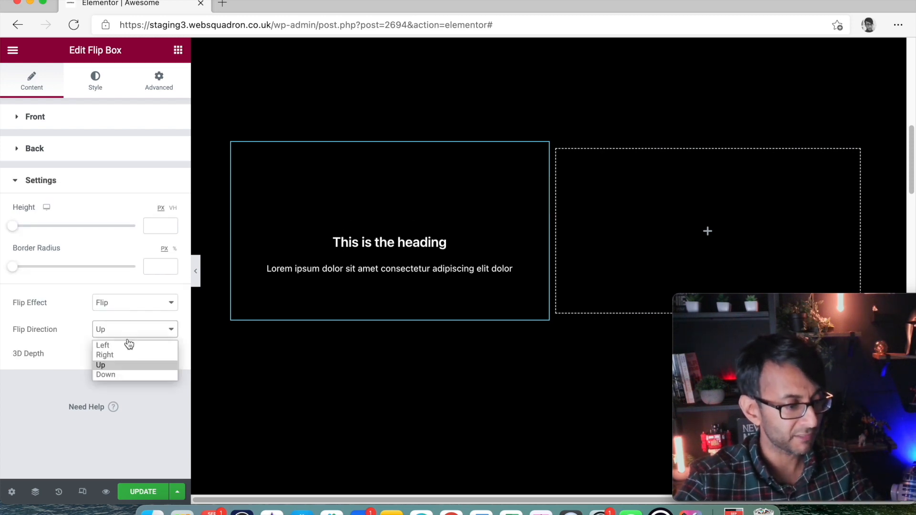
{"action": "left_click", "coordinate": [135, 303]}
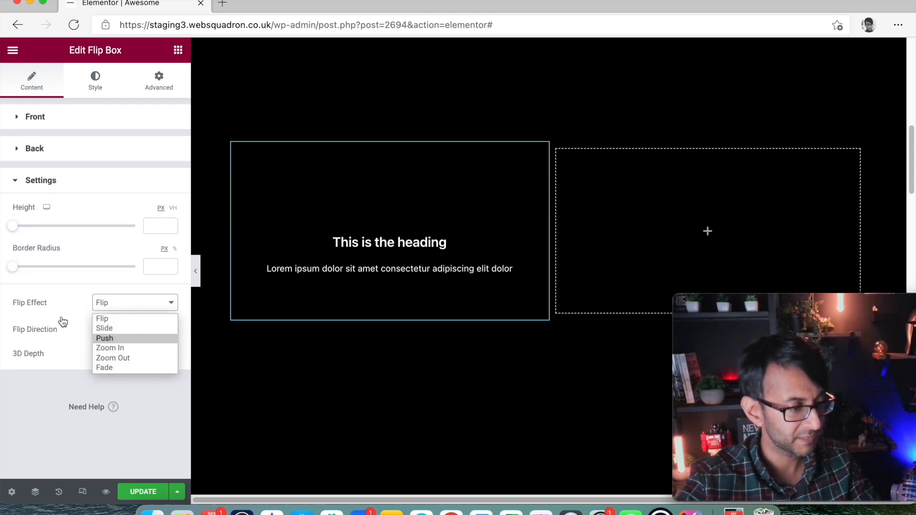
{"action": "mouse_move", "coordinate": [102, 318]}
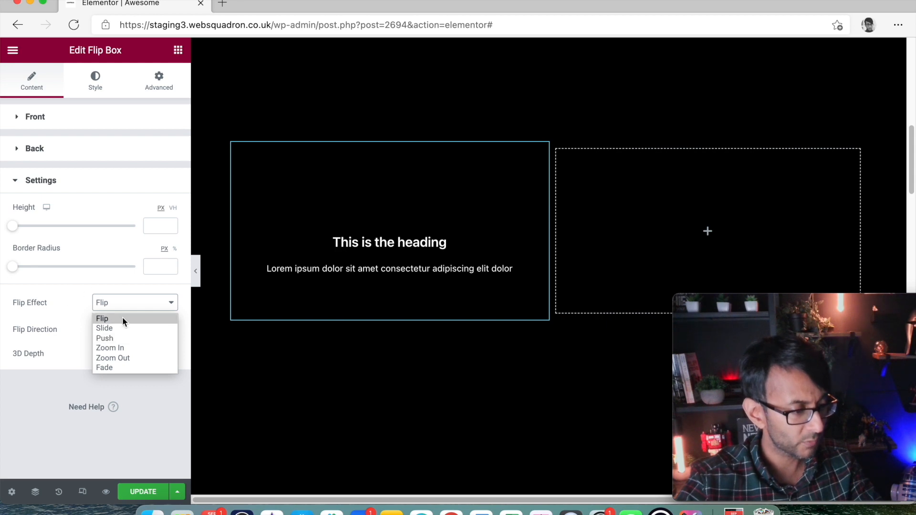
{"action": "left_click", "coordinate": [94, 80]}
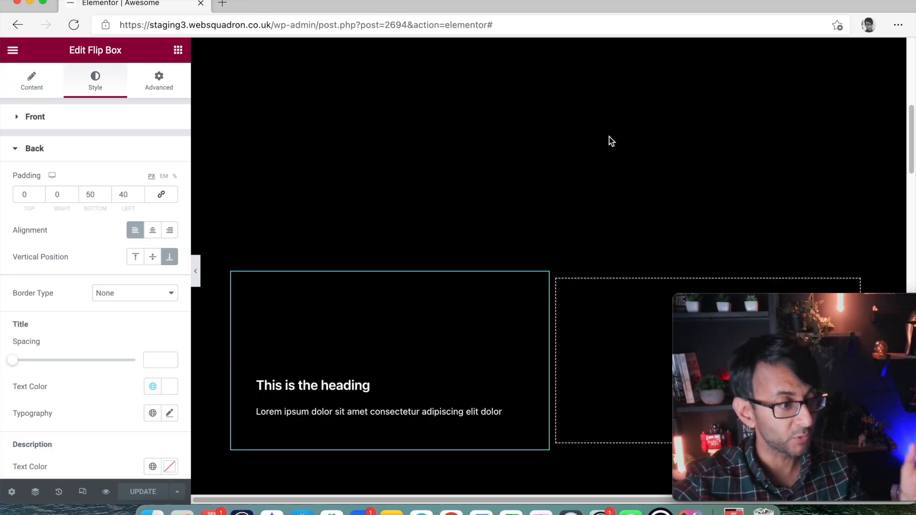
Step: Anchor both faces' text to the bottom with padding 0 0 50 40 and update
{"action": "left_click", "coordinate": [36, 116]}
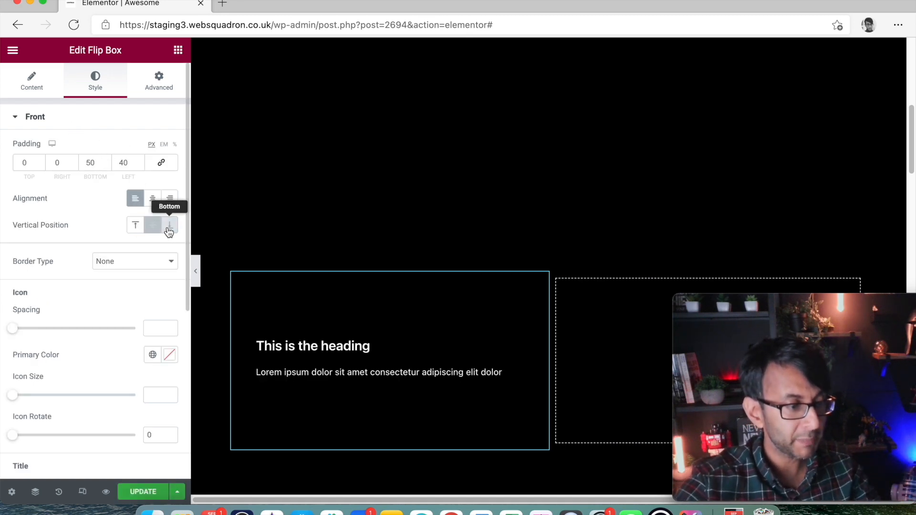
{"action": "left_click", "coordinate": [169, 225]}
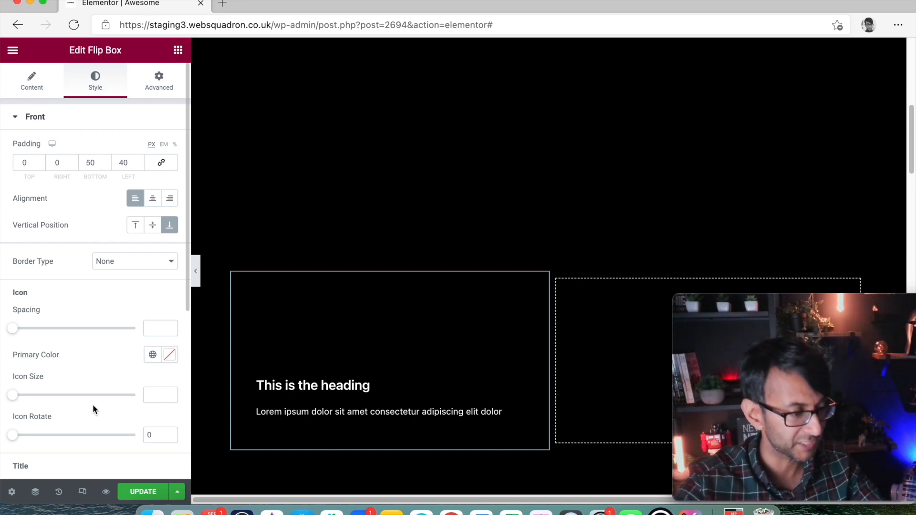
{"action": "scroll", "scroll_direction": "down", "scroll_amount": 3}
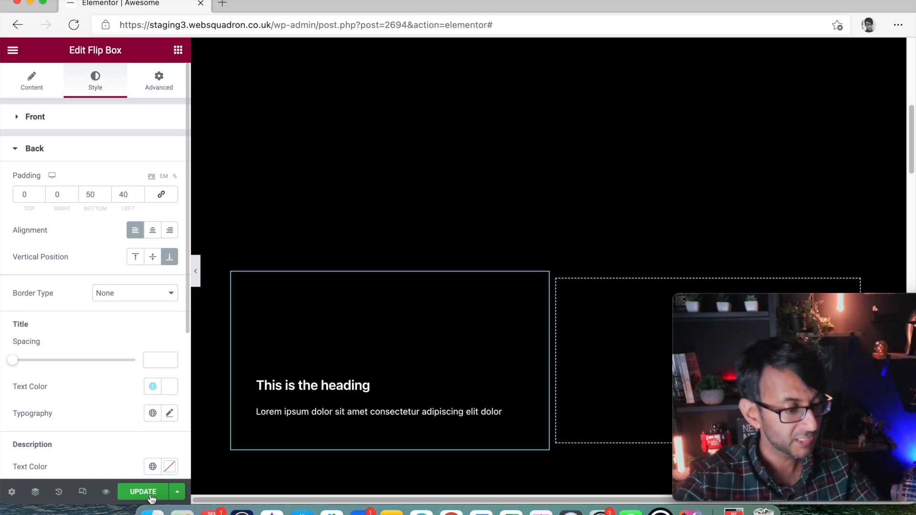
{"action": "mouse_move", "coordinate": [105, 491]}
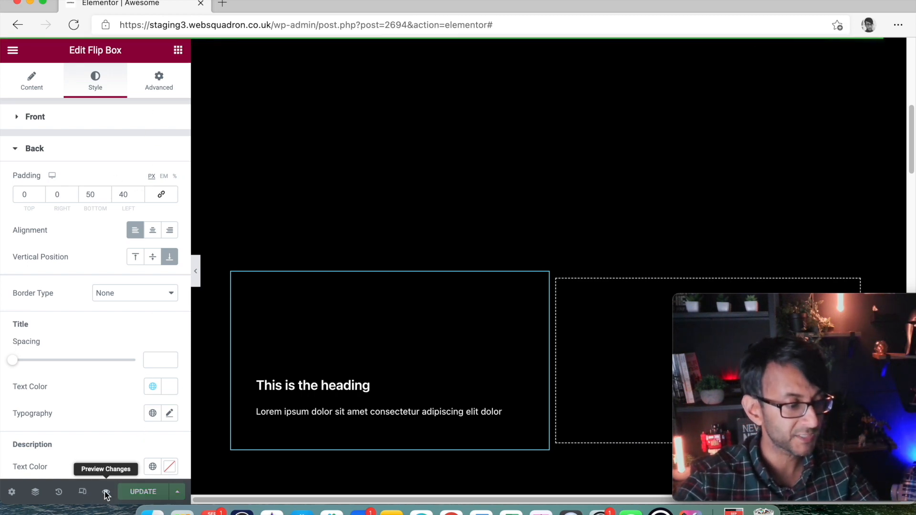
Step: Preview the page, then give the front face a plain black Classic background instead of a gradient
{"action": "left_click", "coordinate": [106, 491]}
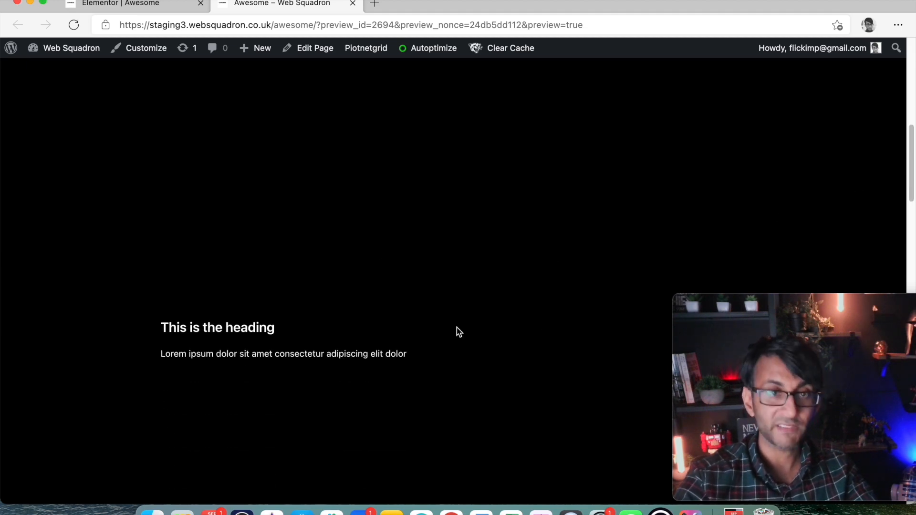
{"action": "mouse_move", "coordinate": [273, 282]}
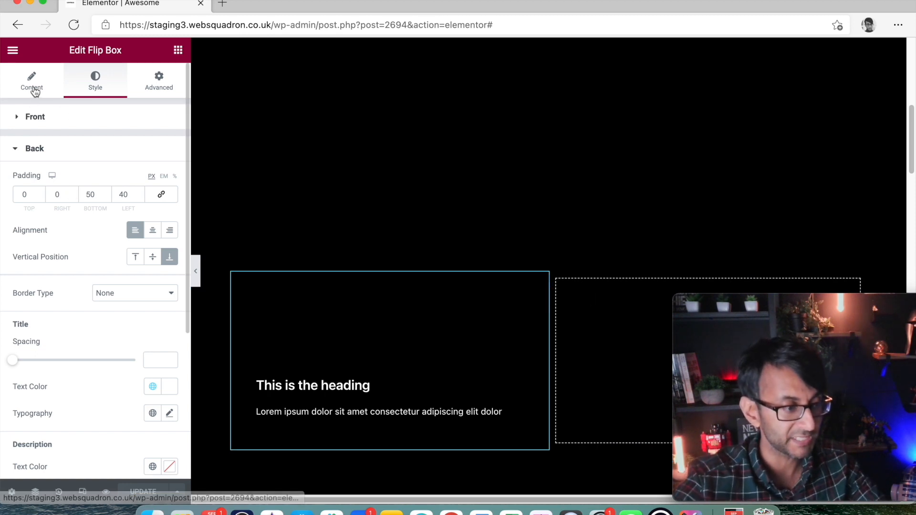
{"action": "left_click", "coordinate": [31, 80]}
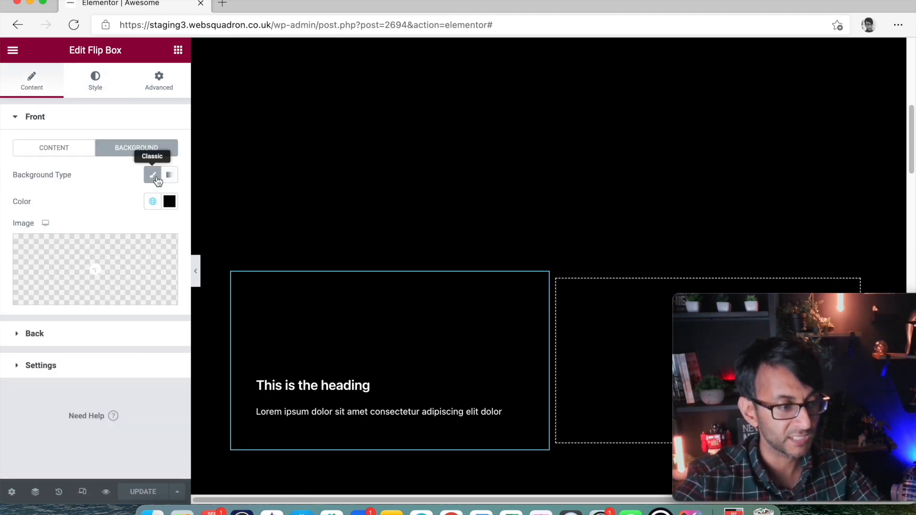
{"action": "left_click", "coordinate": [169, 175]}
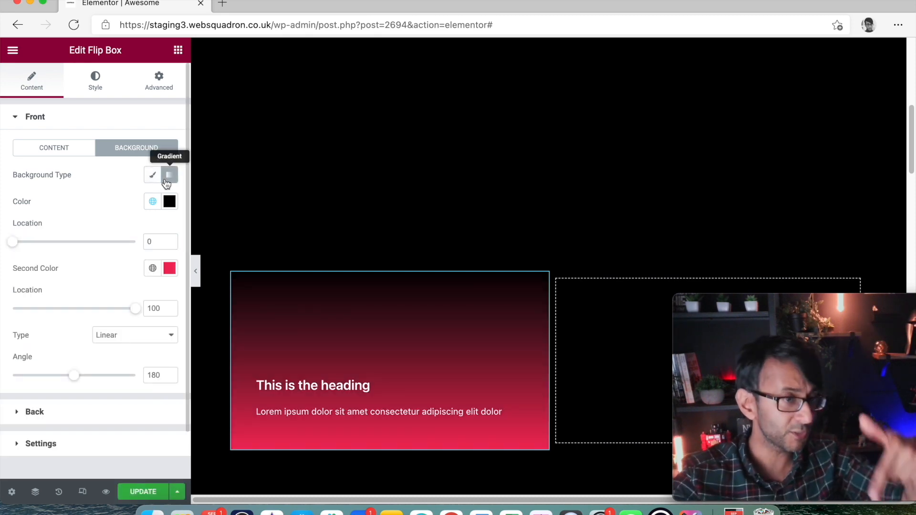
{"action": "left_click", "coordinate": [152, 175]}
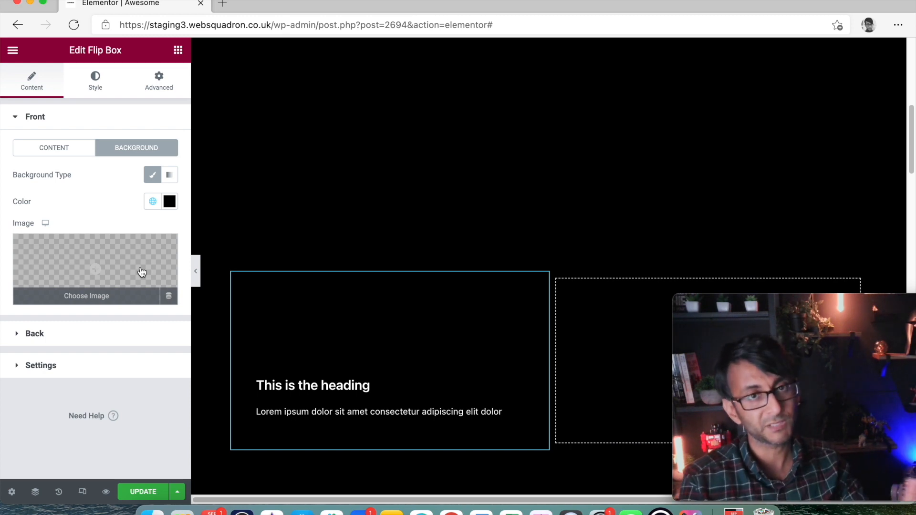
{"action": "mouse_move", "coordinate": [143, 206]}
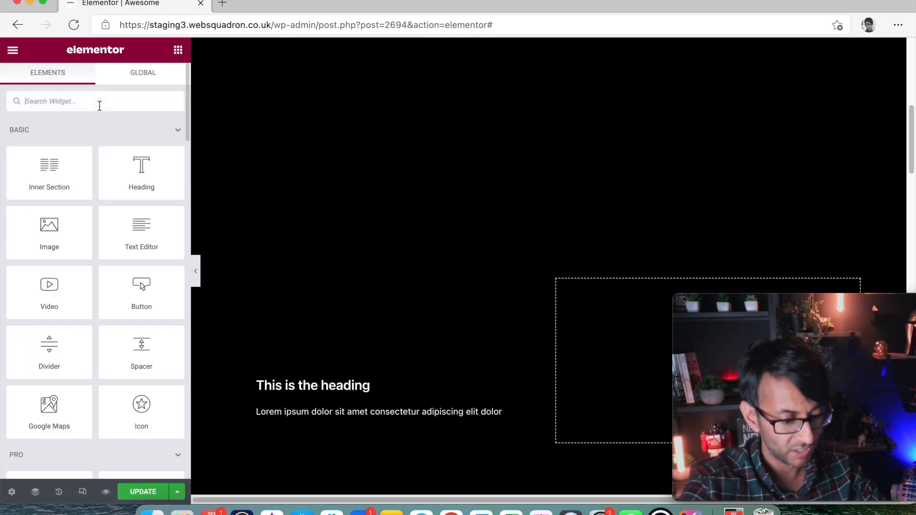
Step: Insert the woman-at-desk photo from the media library into the right column
{"action": "type", "text": "image"}
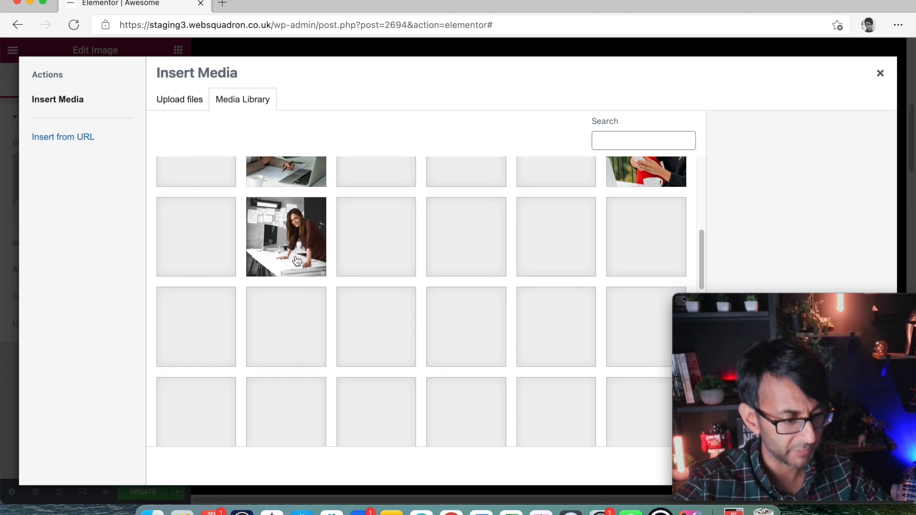
{"action": "left_click", "coordinate": [285, 237]}
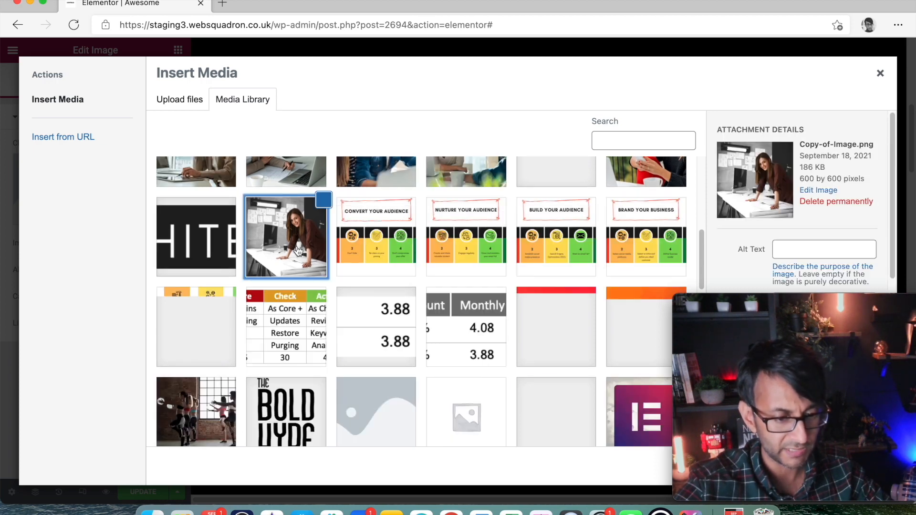
{"action": "left_click", "coordinate": [286, 237]}
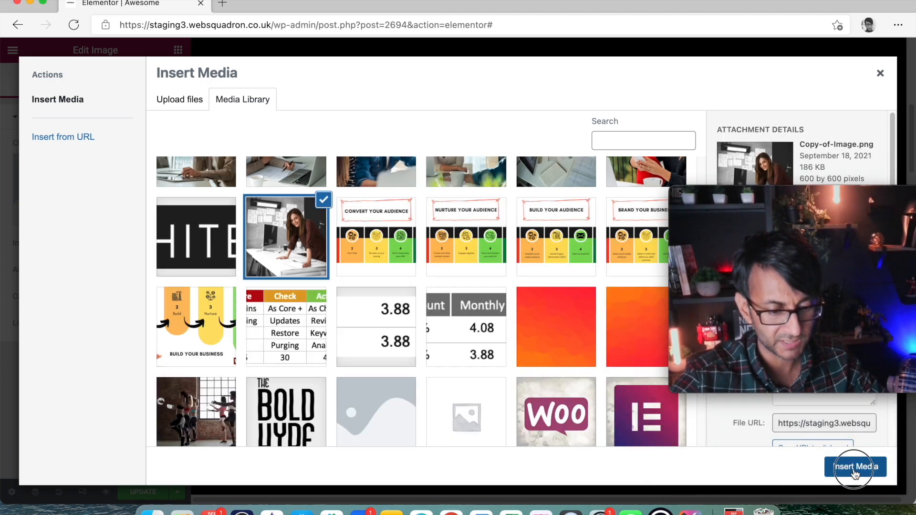
{"action": "left_click", "coordinate": [855, 467]}
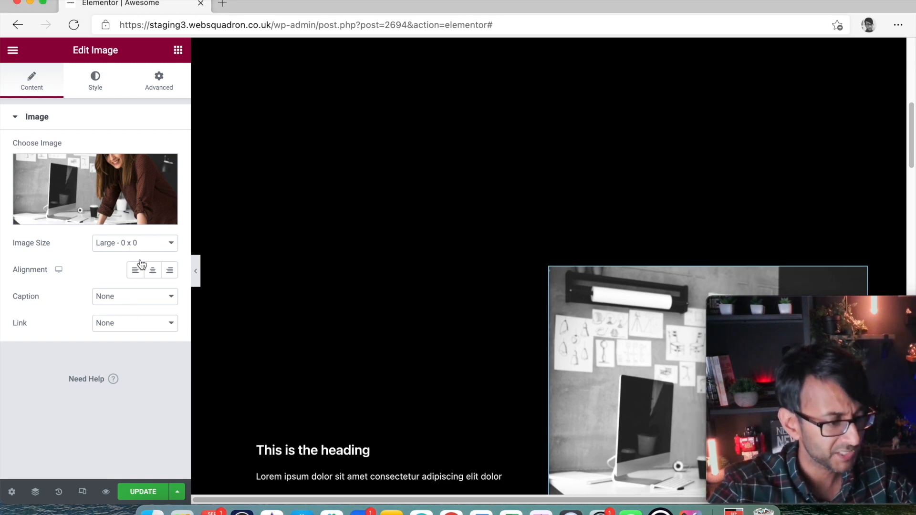
Step: Size the photo to a fixed 297 px width and begin a matching Max Width
{"action": "left_click", "coordinate": [134, 243]}
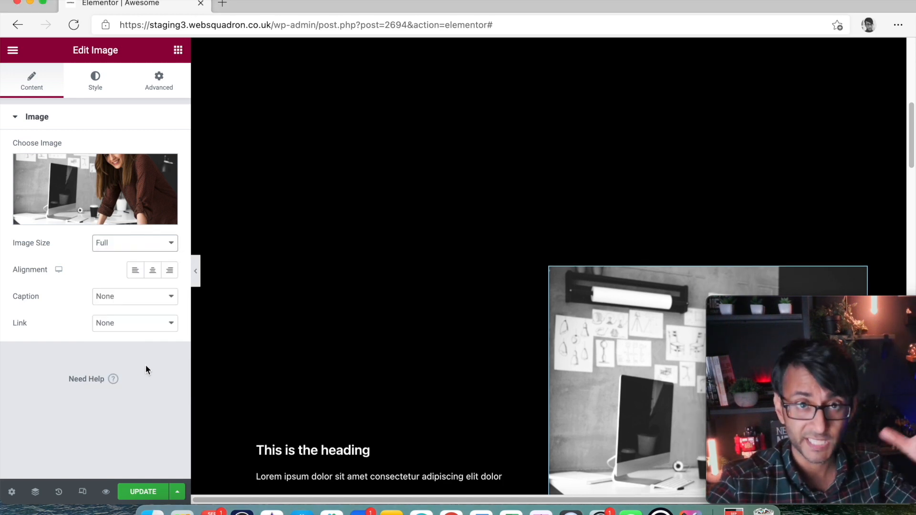
{"action": "left_click", "coordinate": [94, 80]}
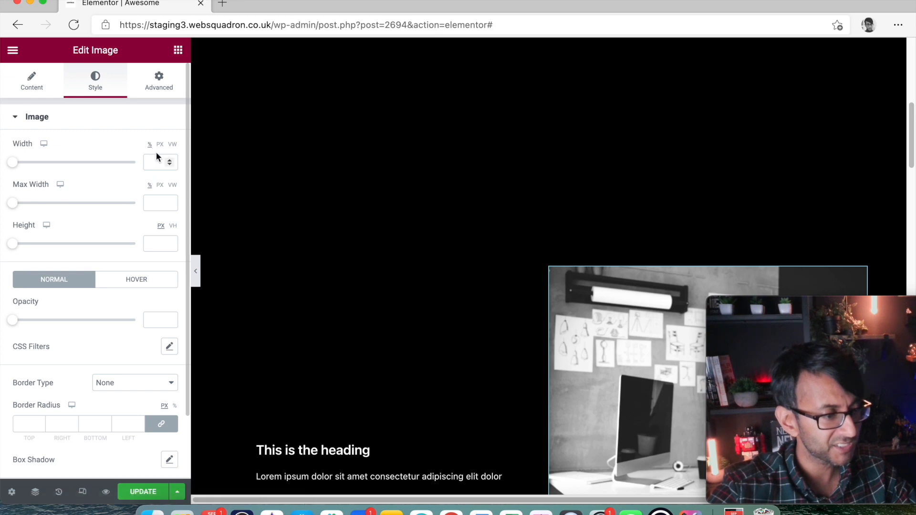
{"action": "left_click", "coordinate": [157, 162]}
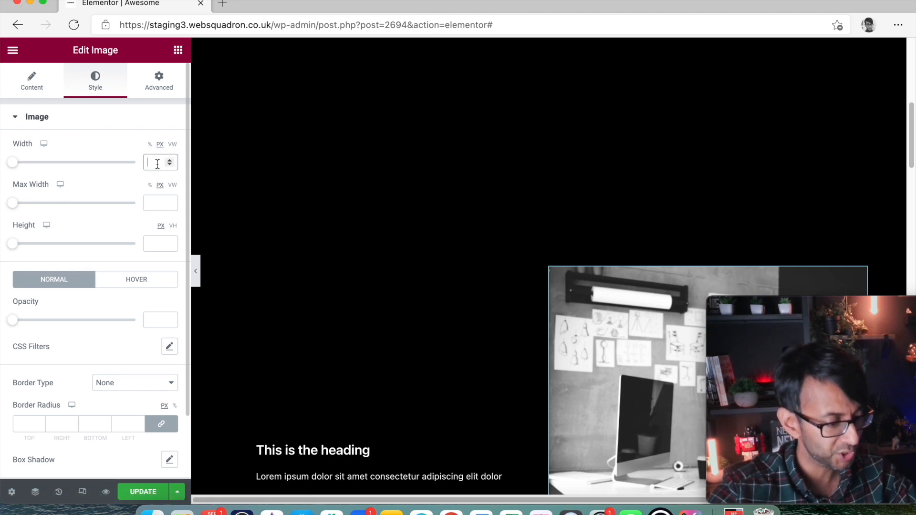
{"action": "type", "text": "297"}
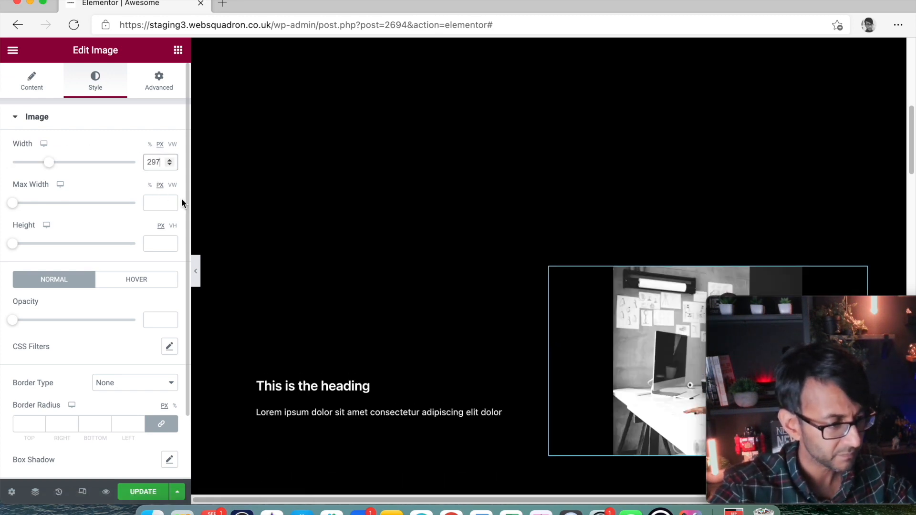
{"action": "type", "text": "29"}
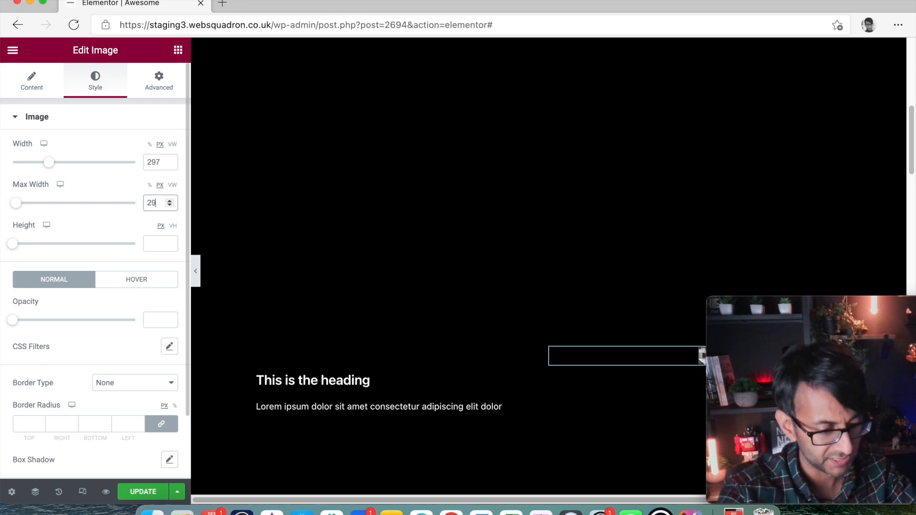
Step: Align the photo column's content to the start in its Layout settings
{"action": "left_click", "coordinate": [32, 80]}
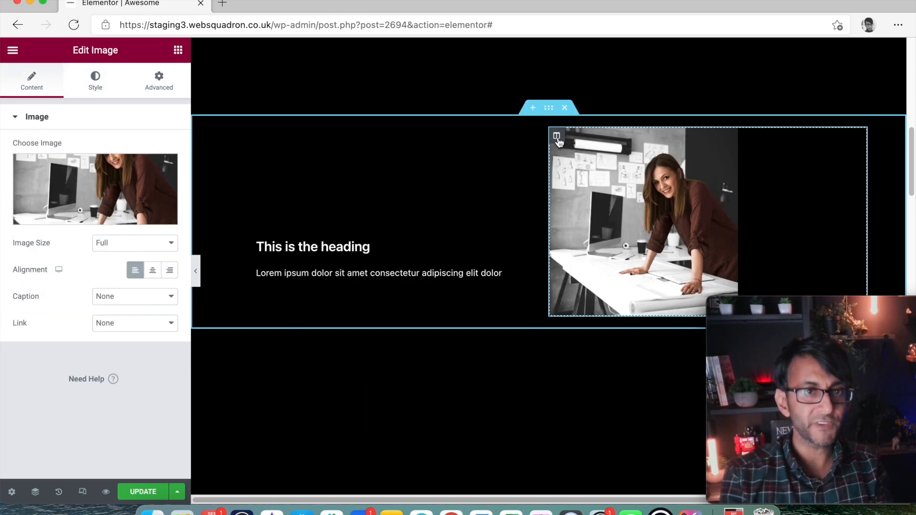
{"action": "mouse_move", "coordinate": [556, 136]}
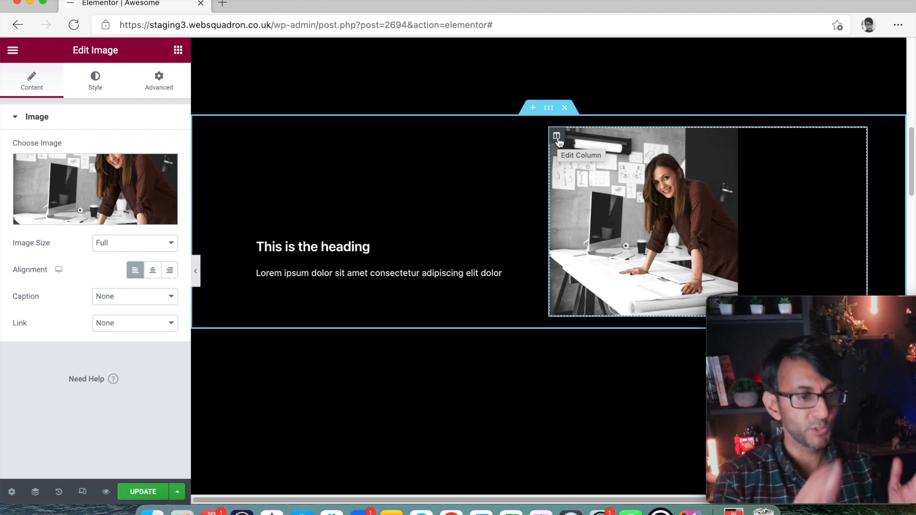
{"action": "left_click", "coordinate": [555, 136]}
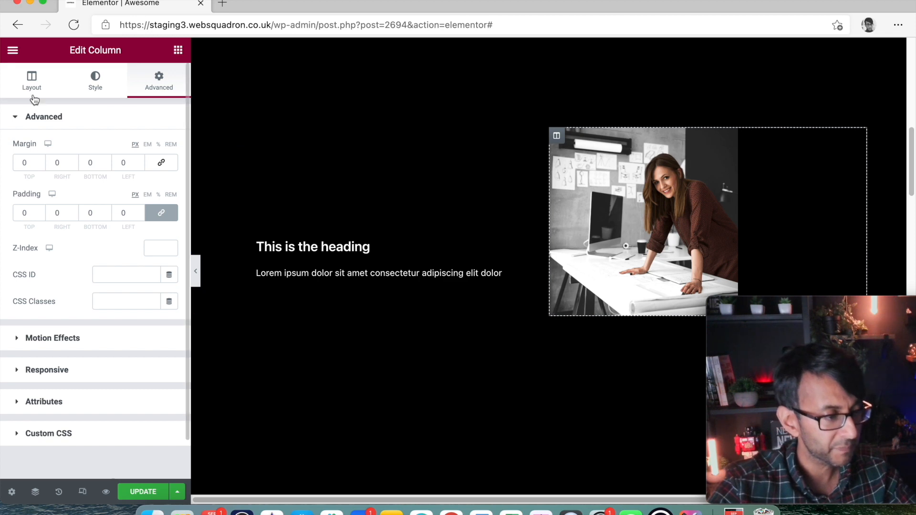
{"action": "left_click", "coordinate": [31, 80]}
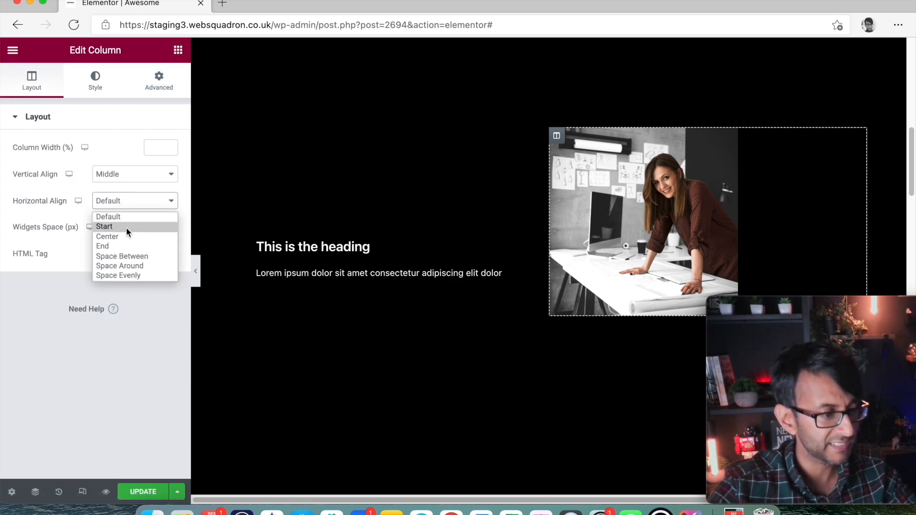
{"action": "left_click", "coordinate": [104, 227]}
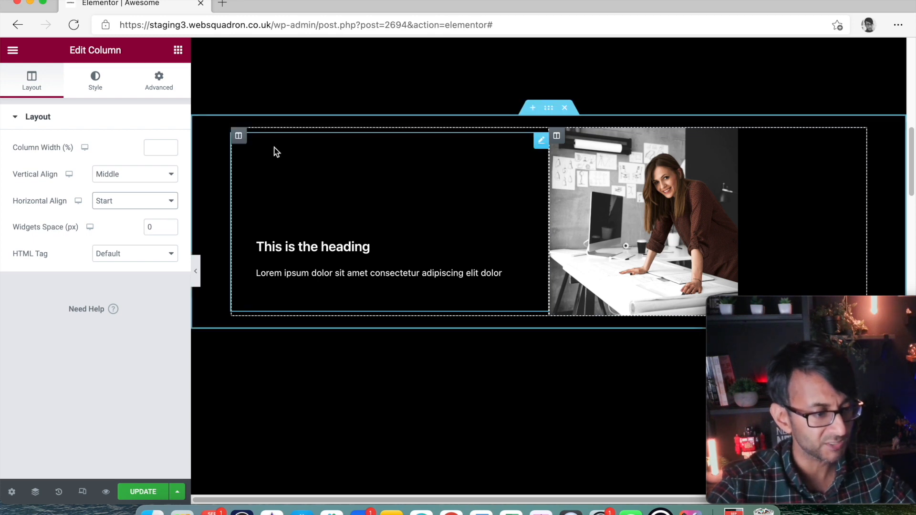
{"action": "left_click", "coordinate": [157, 80]}
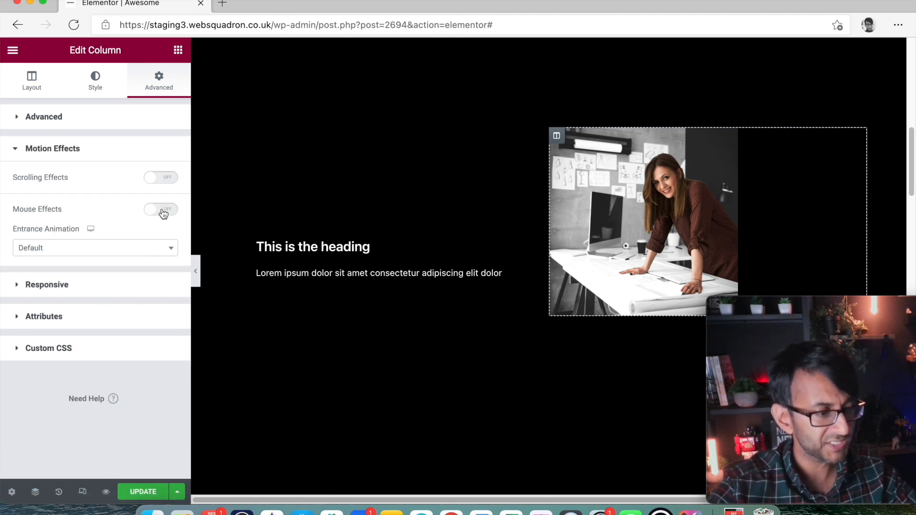
{"action": "mouse_move", "coordinate": [165, 180]}
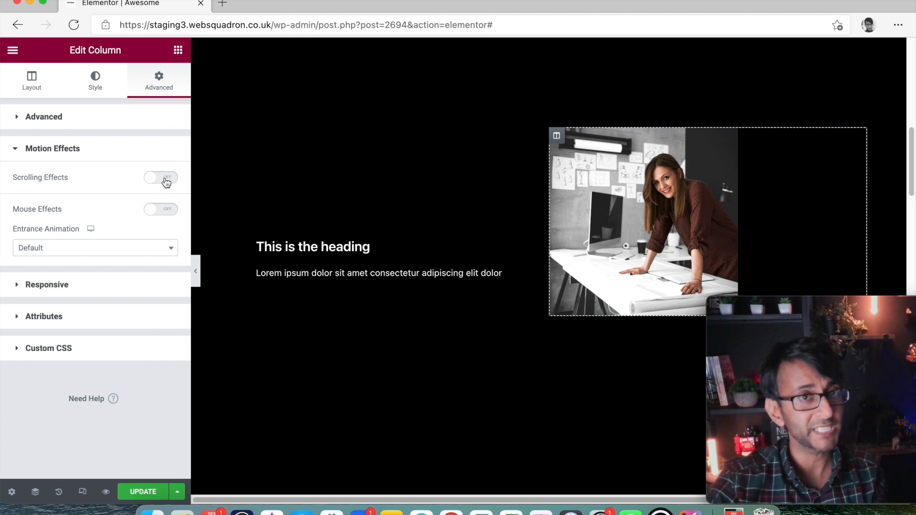
Step: Enable scrolling effects with Horizontal Scroll To Right at speed 9.5 and save
{"action": "left_click", "coordinate": [161, 178]}
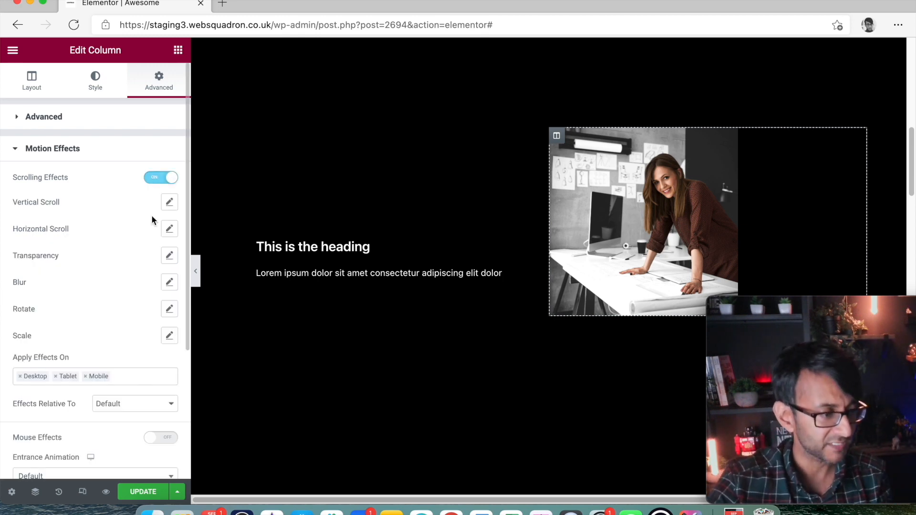
{"action": "left_click", "coordinate": [168, 228]}
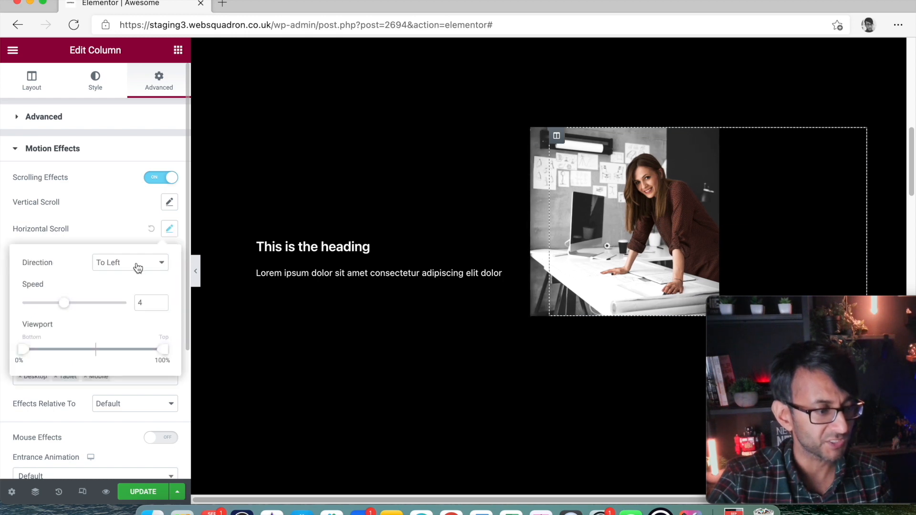
{"action": "left_click", "coordinate": [129, 262]}
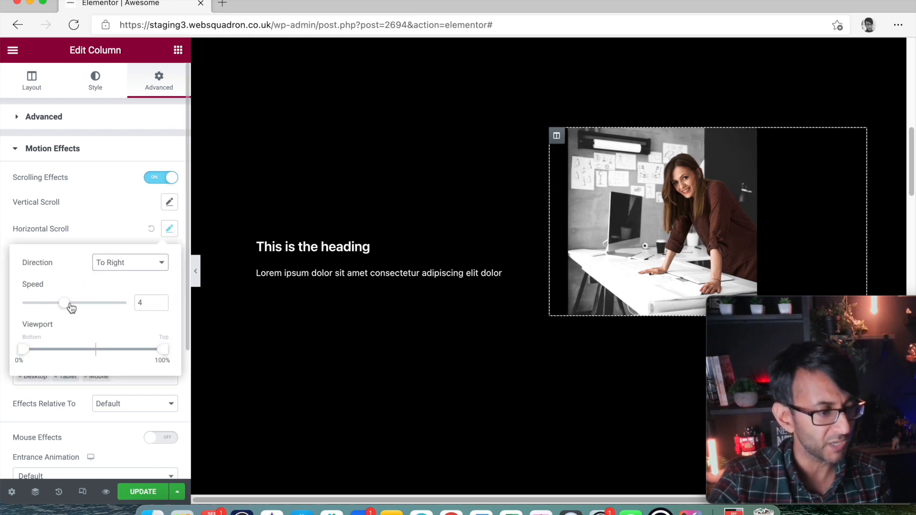
{"action": "left_click_drag", "start_coordinate": [63, 302], "coordinate": [124, 303]}
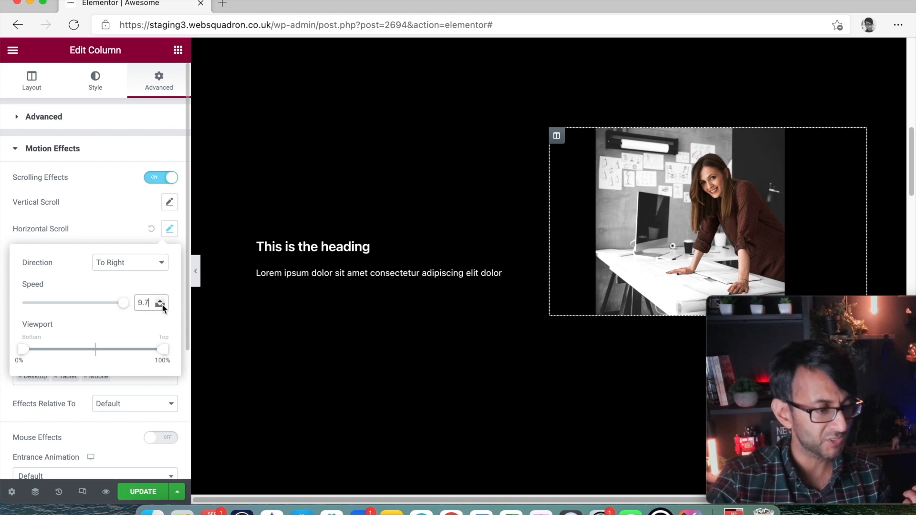
{"action": "left_click", "coordinate": [160, 305]}
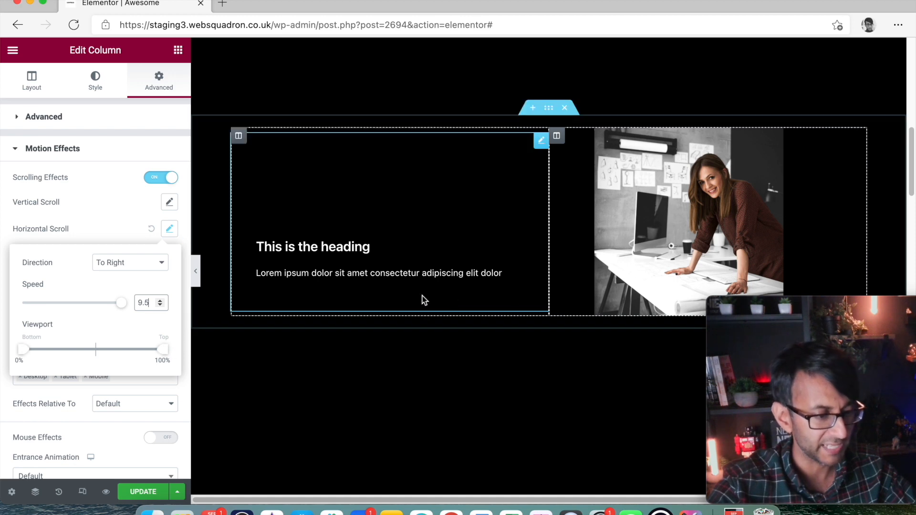
{"action": "left_click", "coordinate": [169, 228]}
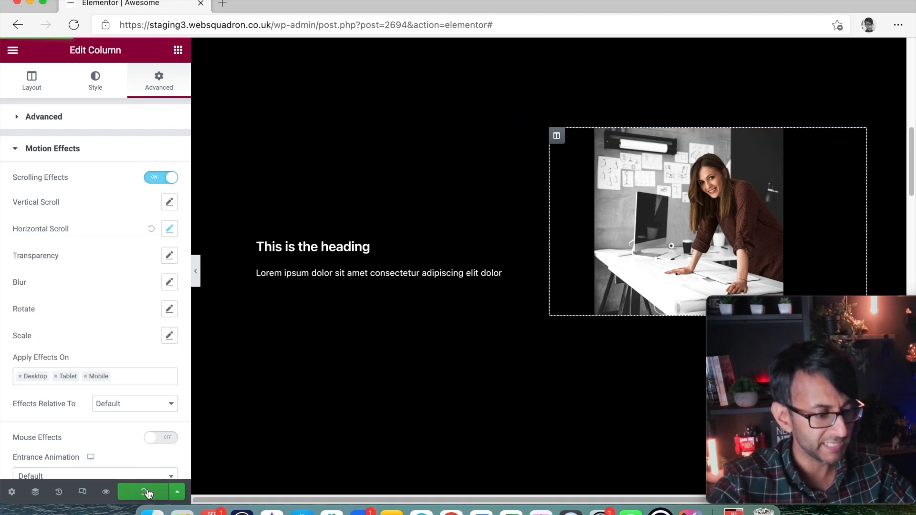
Step: Scroll the live preview to watch the photo slide right past the heading
{"action": "left_click", "coordinate": [145, 492]}
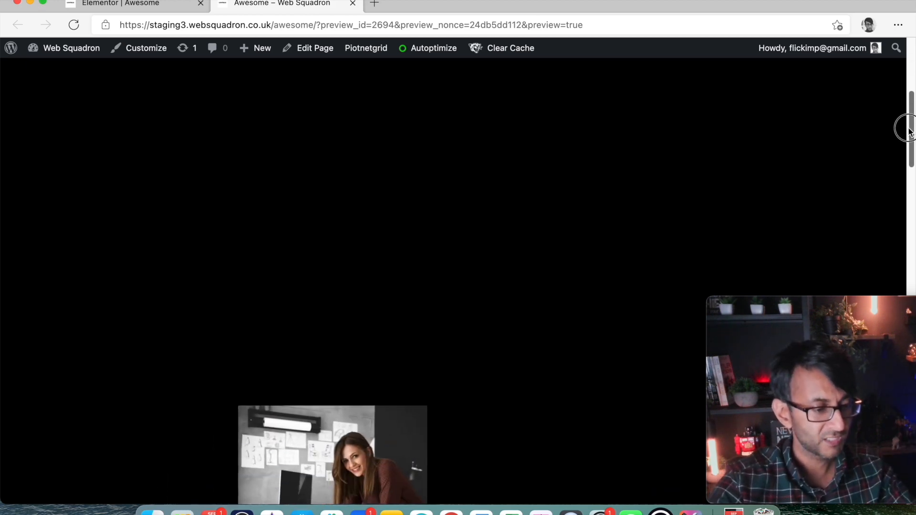
{"action": "scroll", "scroll_direction": "down", "scroll_amount": 3}
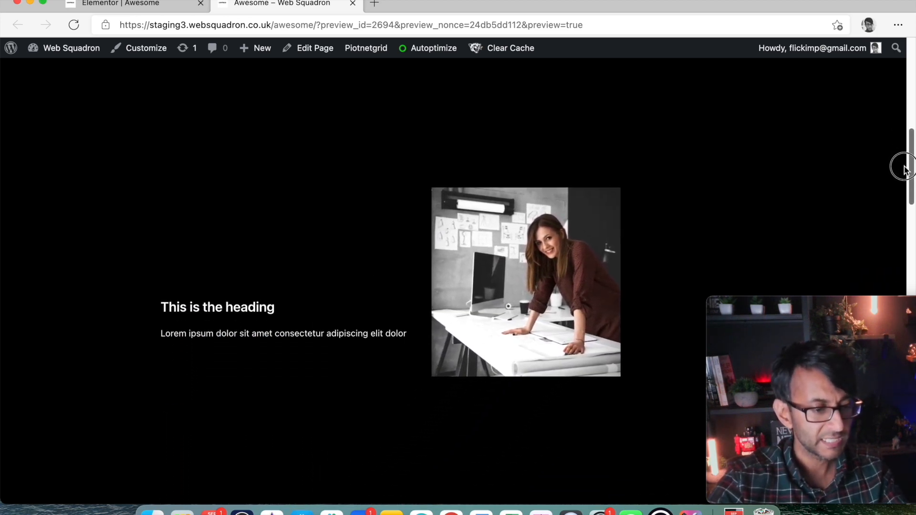
{"action": "scroll", "scroll_direction": "down", "scroll_amount": 3}
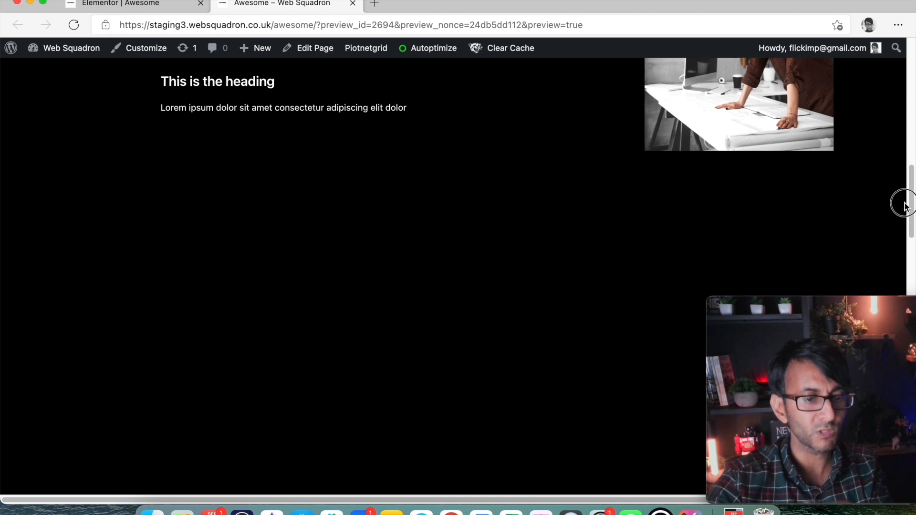
{"action": "scroll", "scroll_direction": "down", "scroll_amount": 3}
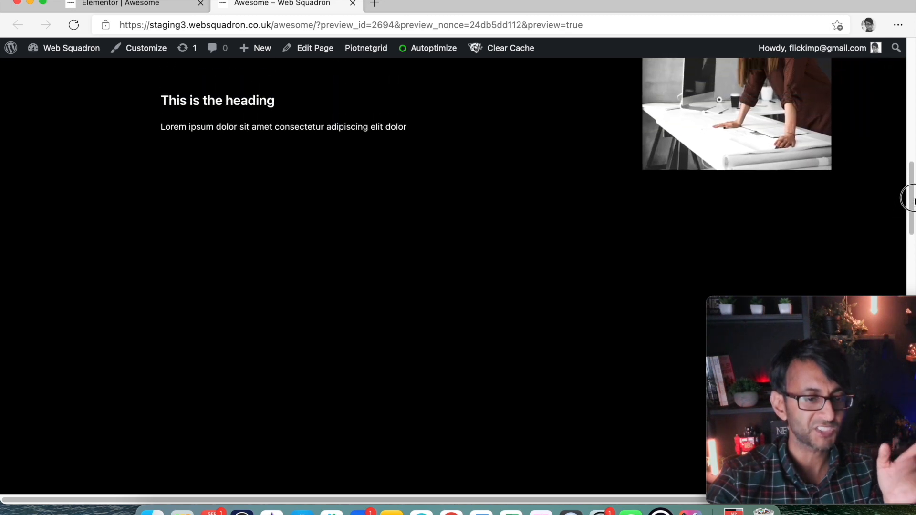
{"action": "scroll", "scroll_direction": "down", "scroll_amount": 3}
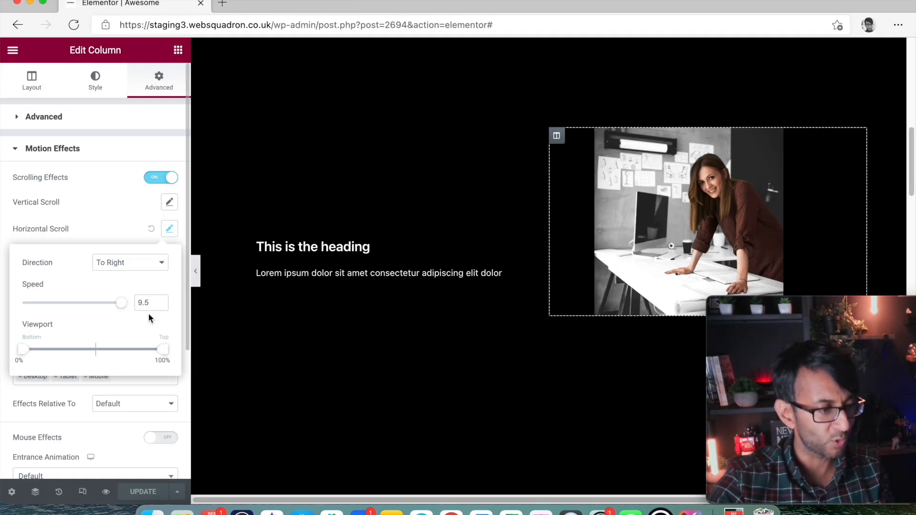
Step: Lower the horizontal scroll viewport end to around 60%, then save and preview
{"action": "left_click_drag", "start_coordinate": [163, 349], "coordinate": [137, 349]}
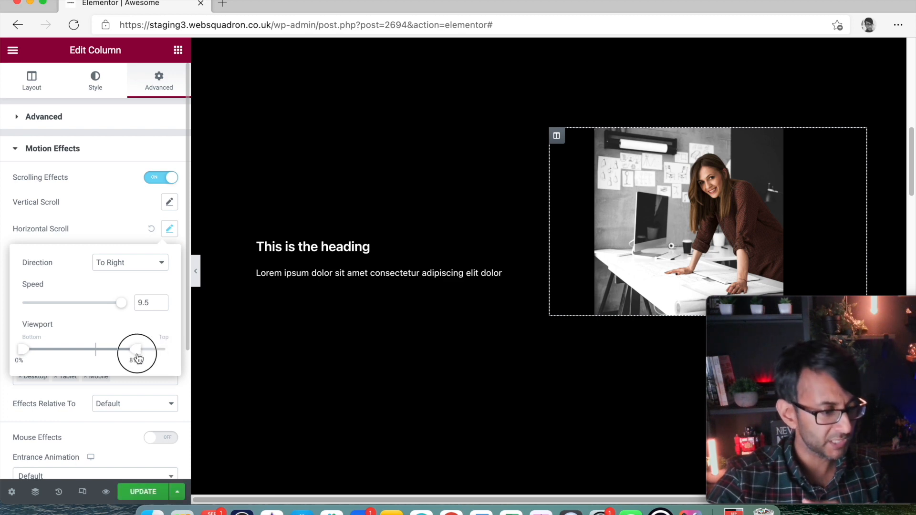
{"action": "left_click_drag", "start_coordinate": [137, 350], "coordinate": [116, 349]}
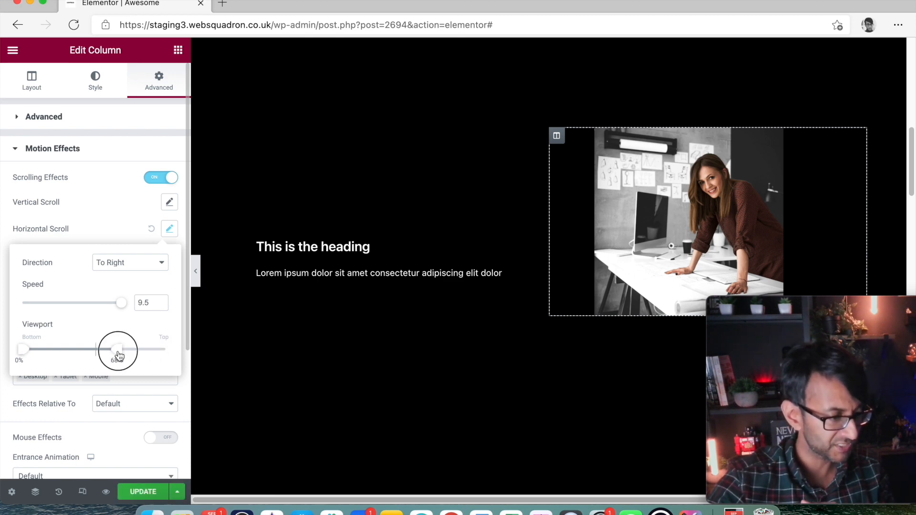
{"action": "left_click_drag", "start_coordinate": [117, 349], "coordinate": [119, 349]}
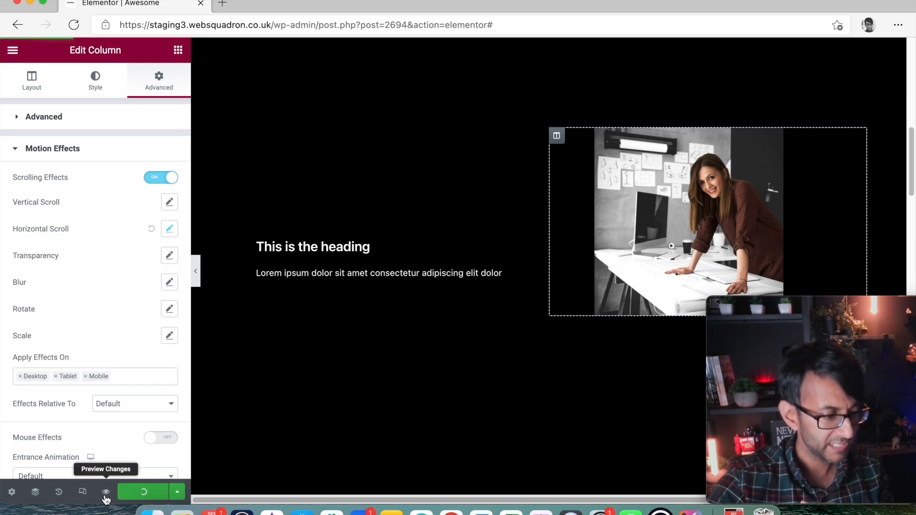
{"action": "left_click", "coordinate": [105, 492]}
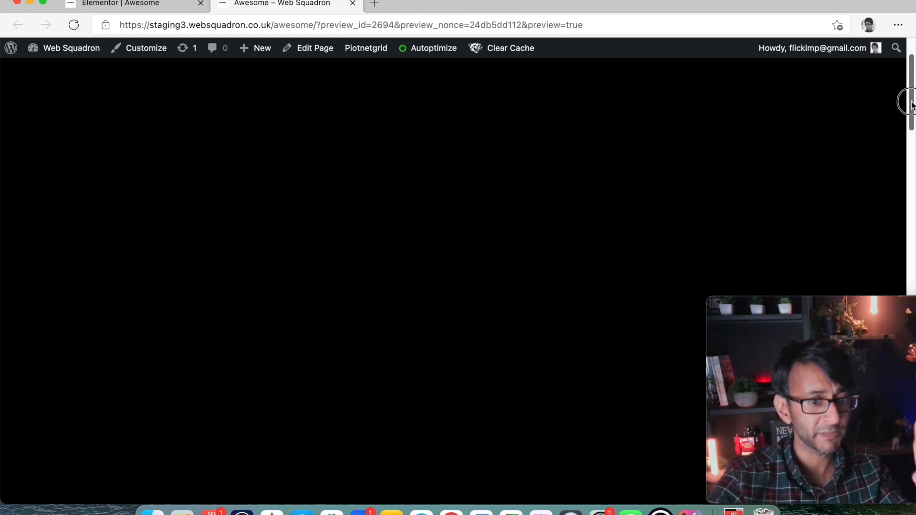
Step: Scroll the preview to check the image crossing the heading, then return to the editor
{"action": "scroll", "scroll_direction": "down", "scroll_amount": 3}
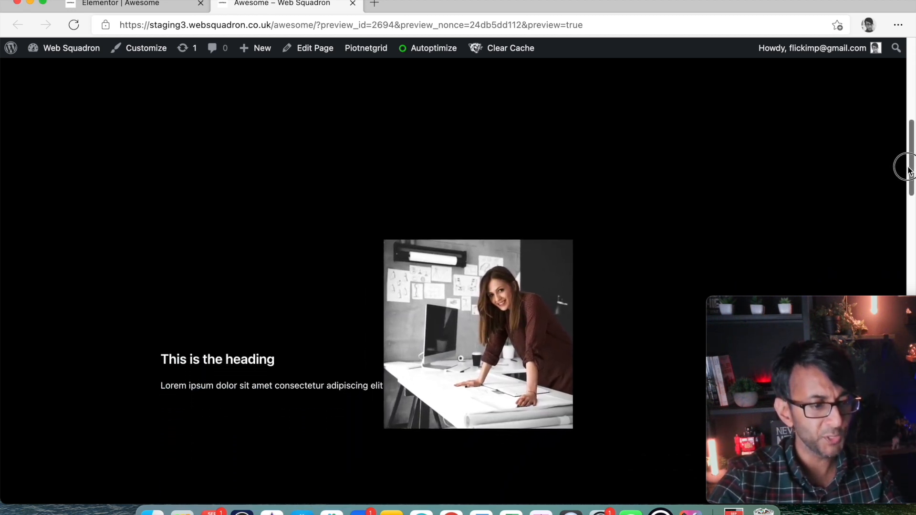
{"action": "scroll", "scroll_direction": "down", "scroll_amount": 3}
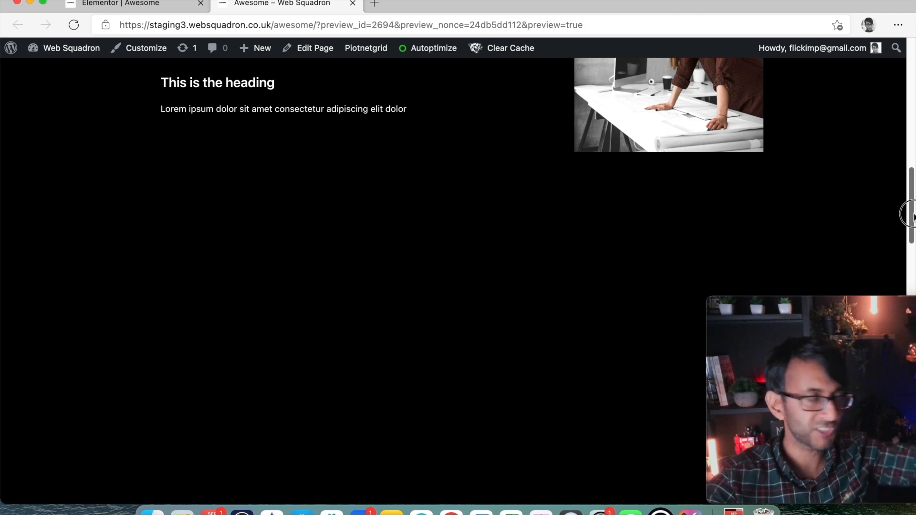
{"action": "scroll", "scroll_direction": "down", "scroll_amount": 3}
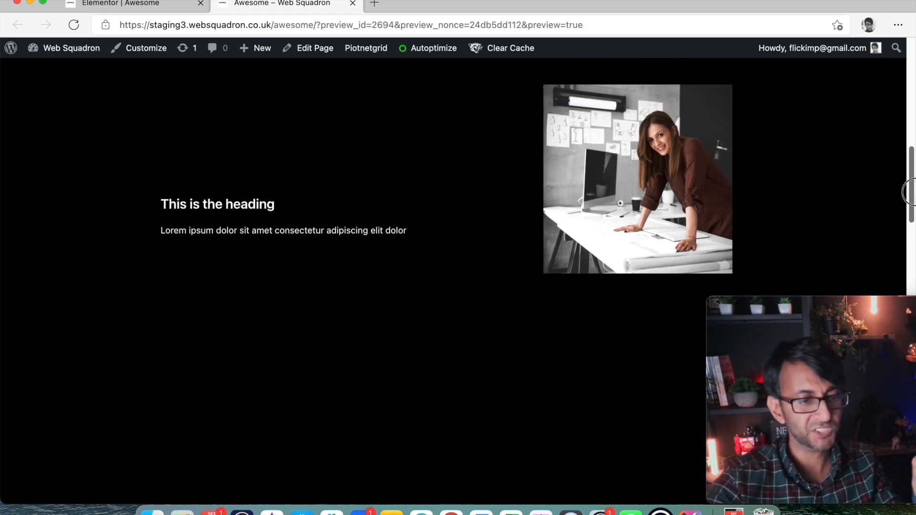
{"action": "scroll", "scroll_direction": "down", "scroll_amount": 3}
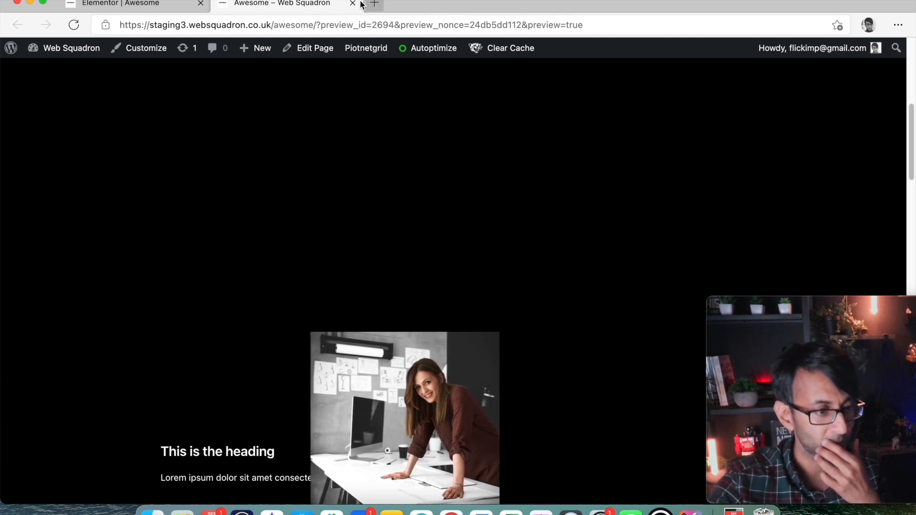
{"action": "left_click", "coordinate": [132, 3]}
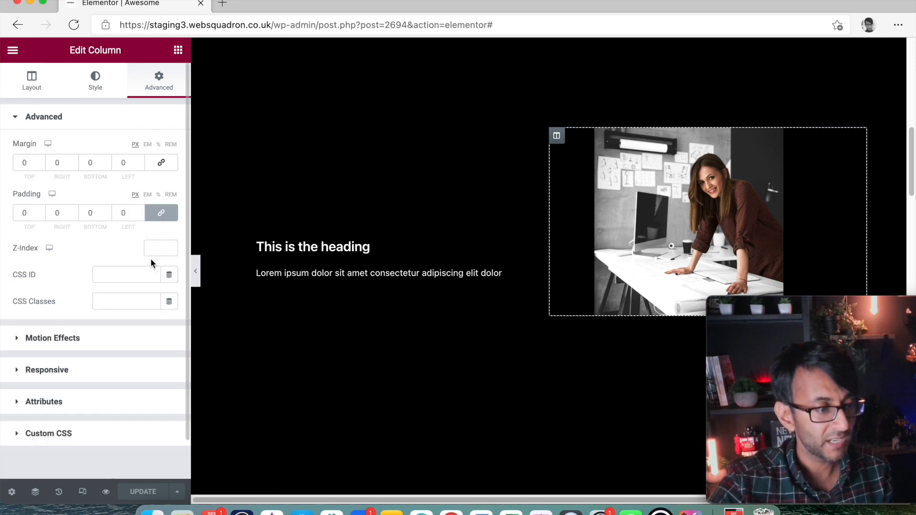
Step: Set the image column's Z-Index to 1 and the flip box's Z-Index to 2
{"action": "left_click", "coordinate": [160, 248]}
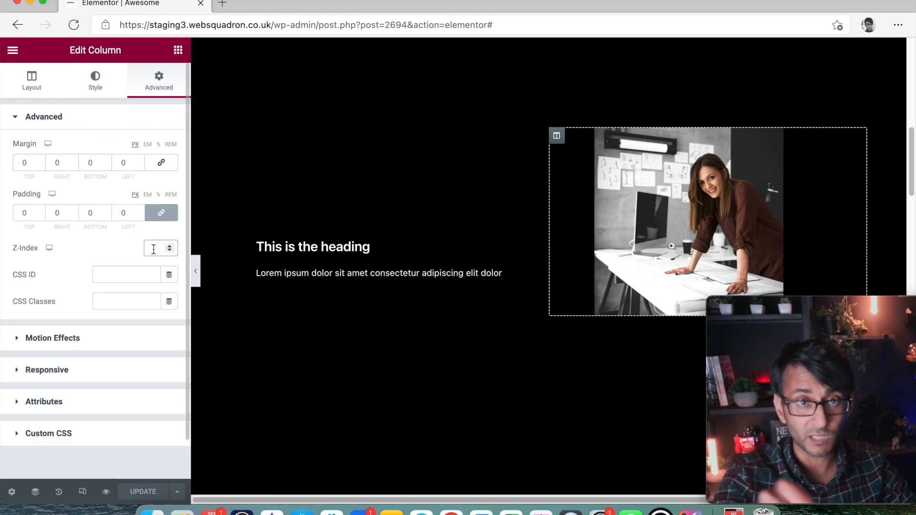
{"action": "type", "text": "1"}
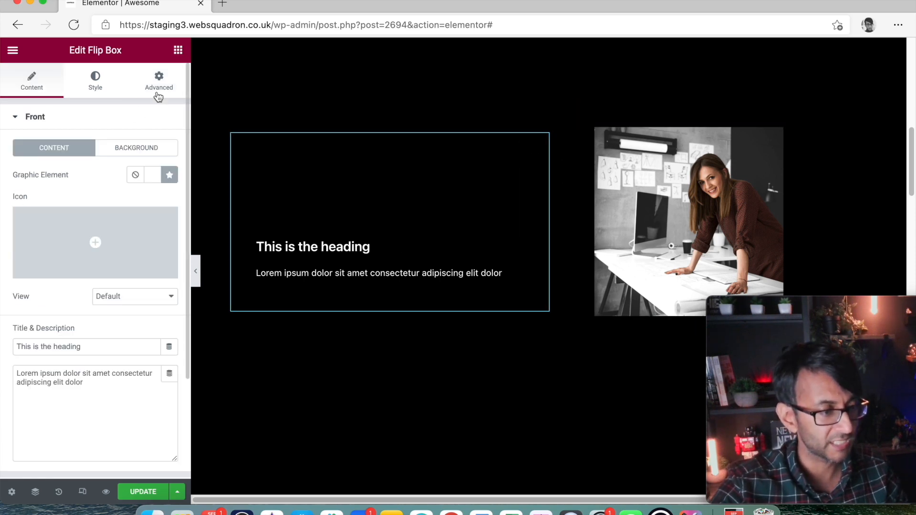
{"action": "left_click", "coordinate": [158, 80]}
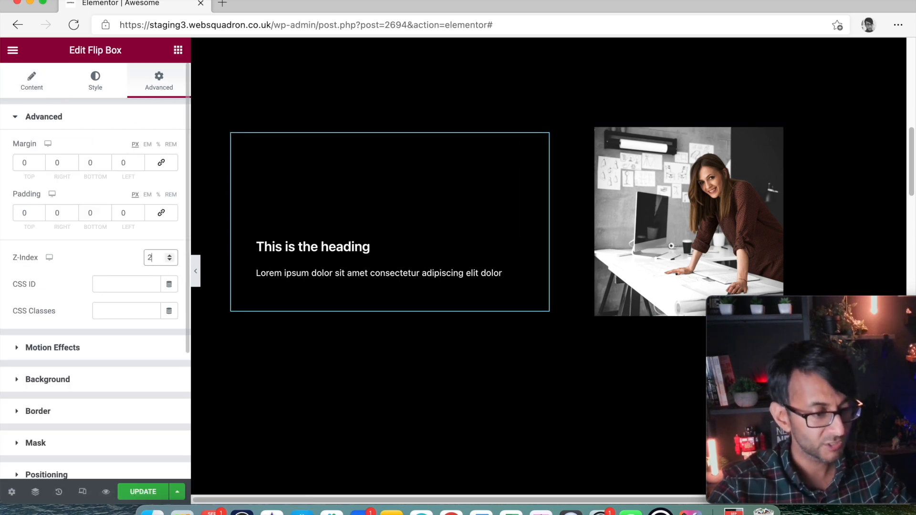
{"action": "left_click", "coordinate": [142, 492]}
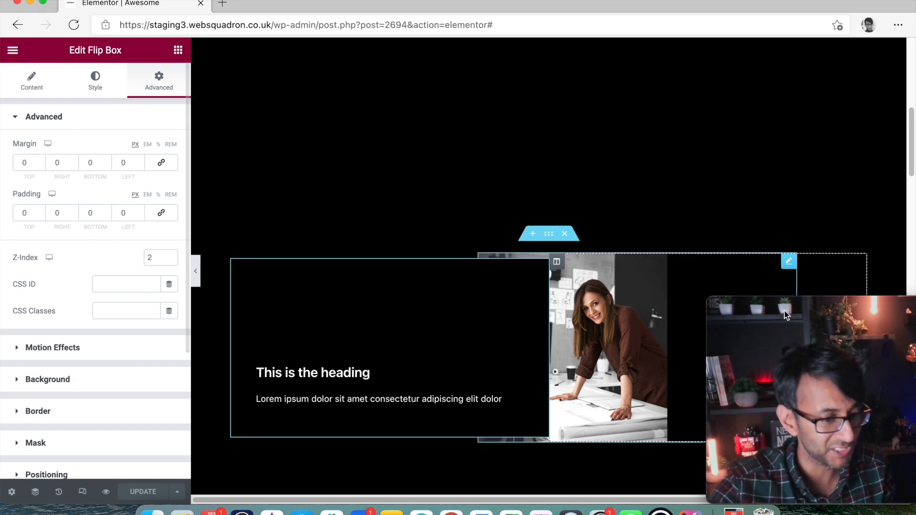
Step: Set the office image's Width and Max Width to 276 px in Style and update the page
{"action": "left_click", "coordinate": [608, 344]}
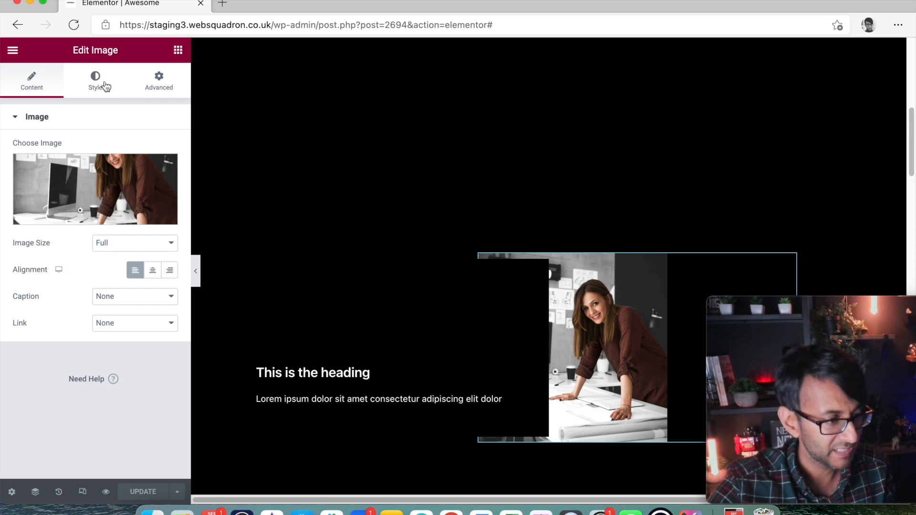
{"action": "left_click", "coordinate": [94, 80]}
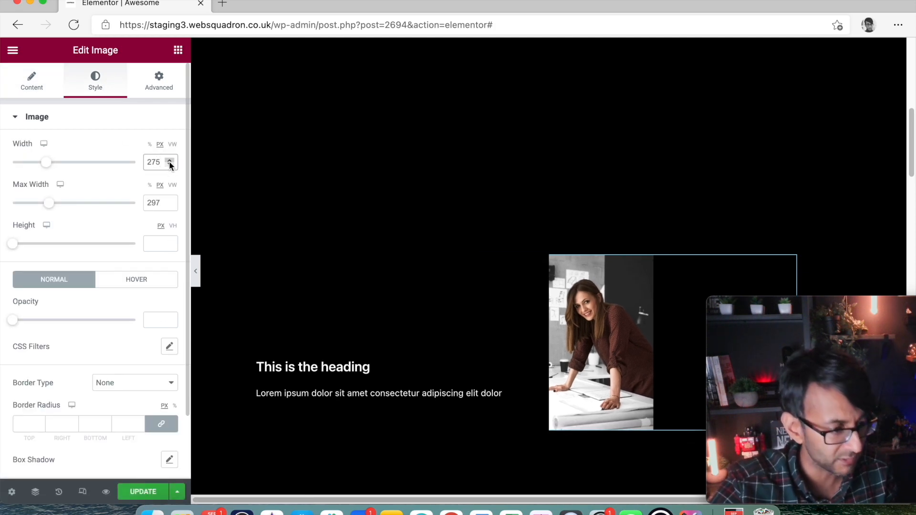
{"action": "left_click", "coordinate": [171, 159]}
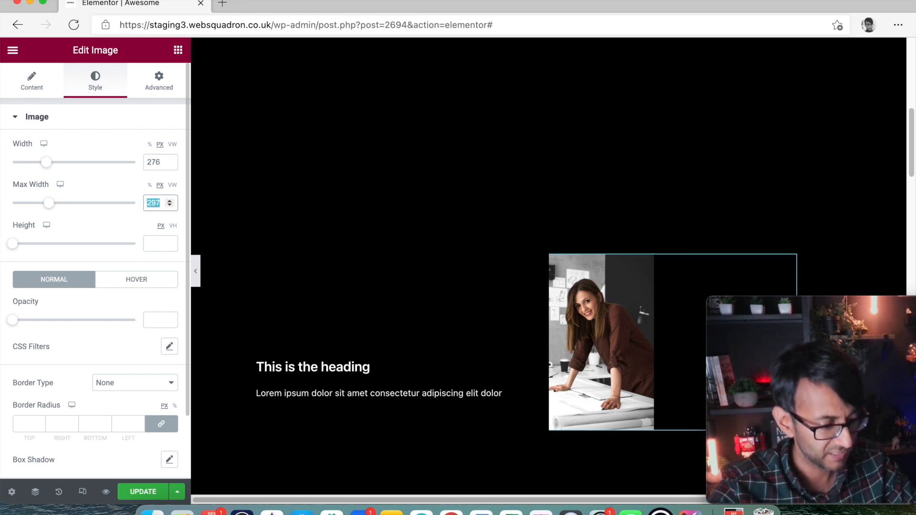
{"action": "type", "text": "276"}
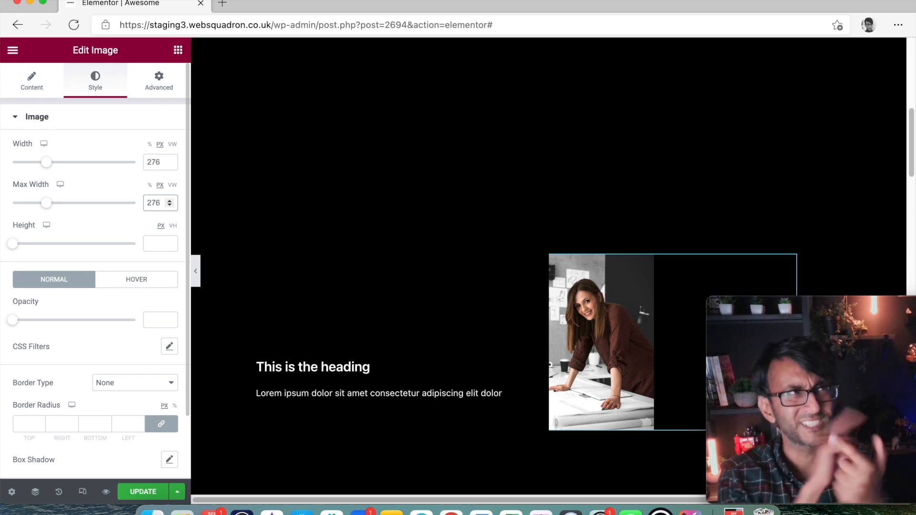
{"action": "mouse_move", "coordinate": [132, 194]}
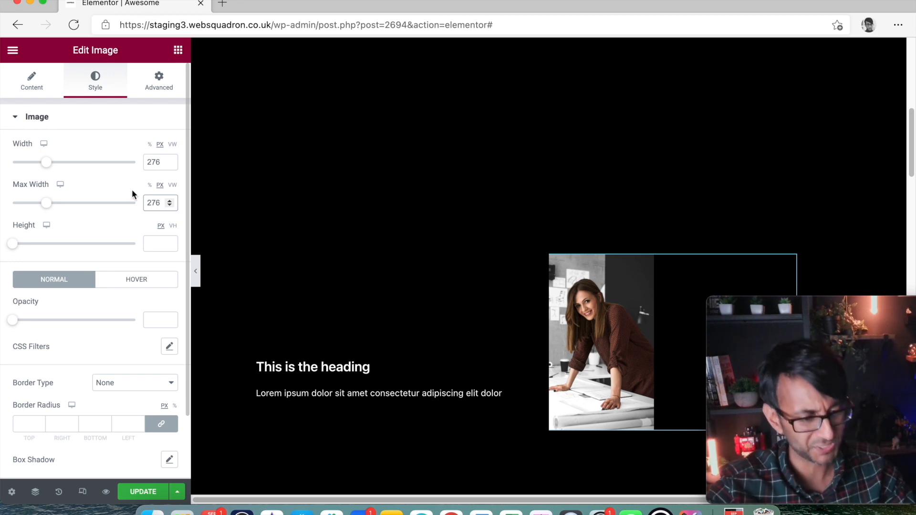
{"action": "scroll", "scroll_direction": "down", "scroll_amount": 3}
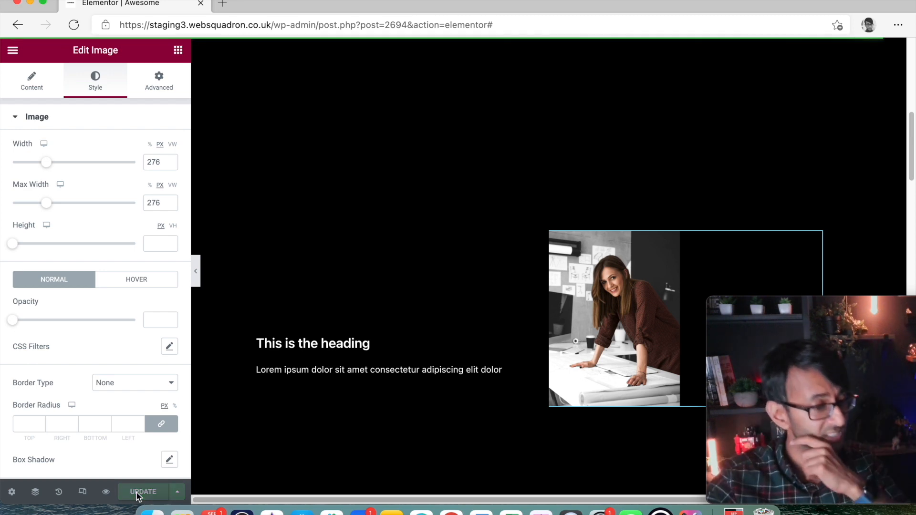
{"action": "left_click", "coordinate": [335, 369]}
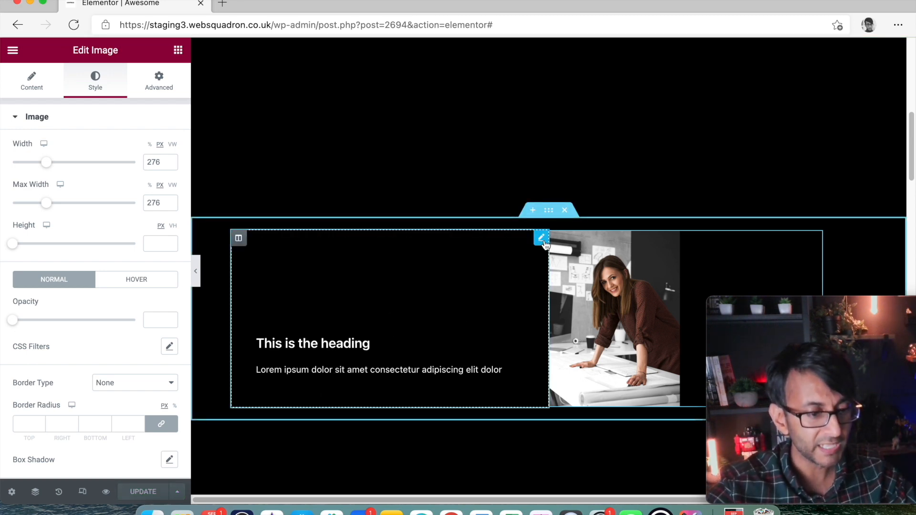
Step: Duplicate the flip box and set its front title to 'WOWWOWOW!' with description 'Hello Web Squadron'
{"action": "right_click", "coordinate": [540, 240]}
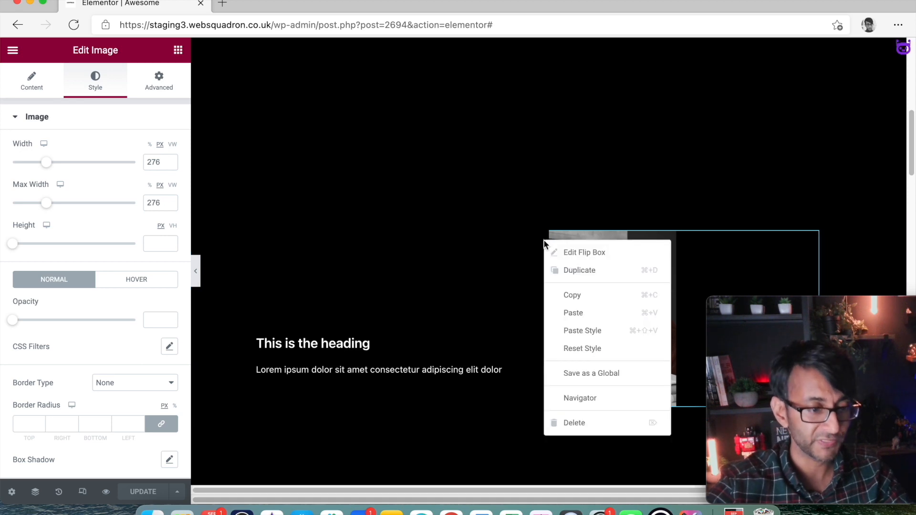
{"action": "left_click", "coordinate": [584, 252]}
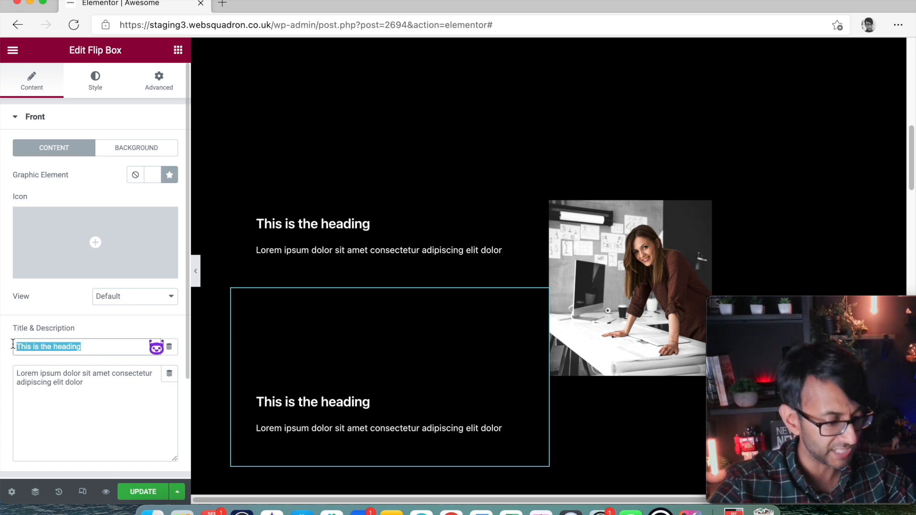
{"action": "type", "text": "WOWWO"}
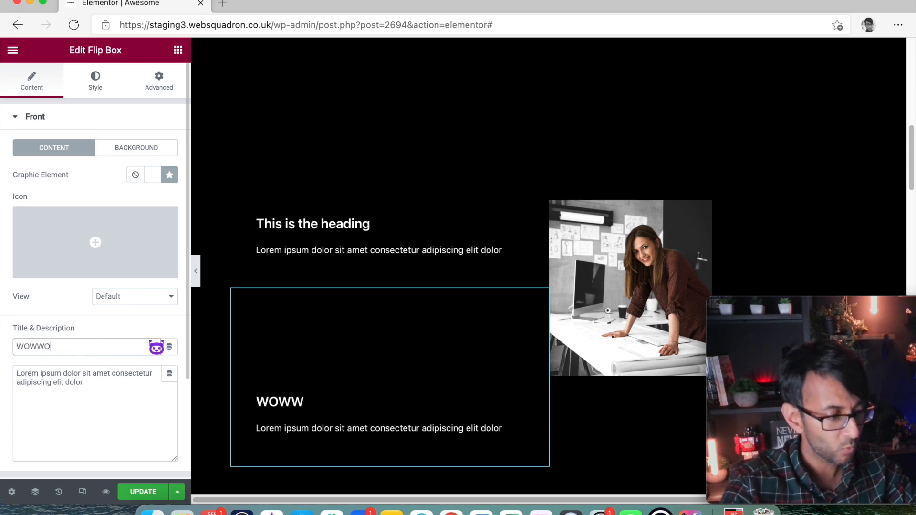
{"action": "type", "text": "OWOWO"}
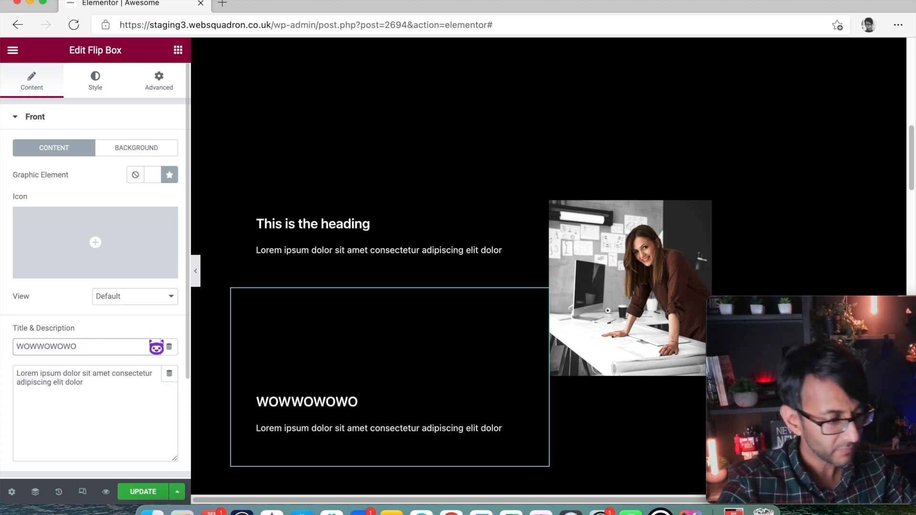
{"action": "type", "text": "WOWWOWOW!"}
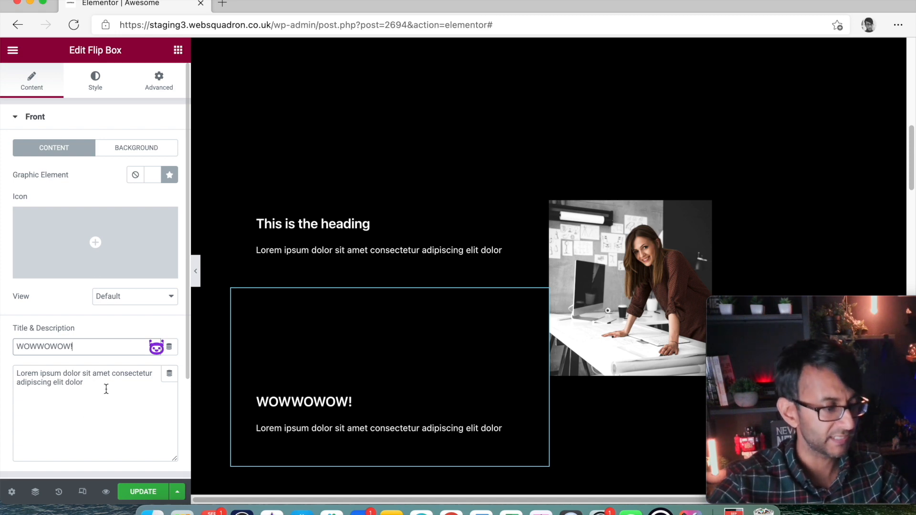
{"action": "triple_click", "coordinate": [85, 378]}
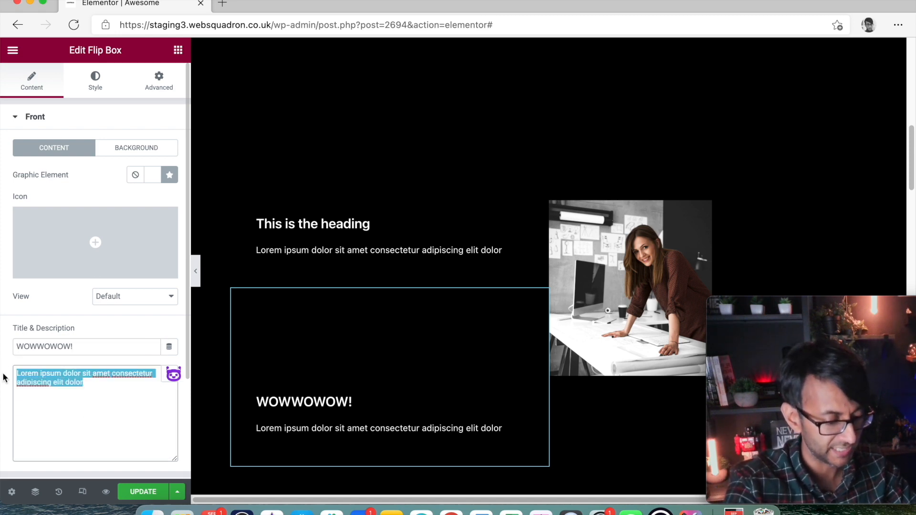
{"action": "type", "text": "Hello Web Squ"}
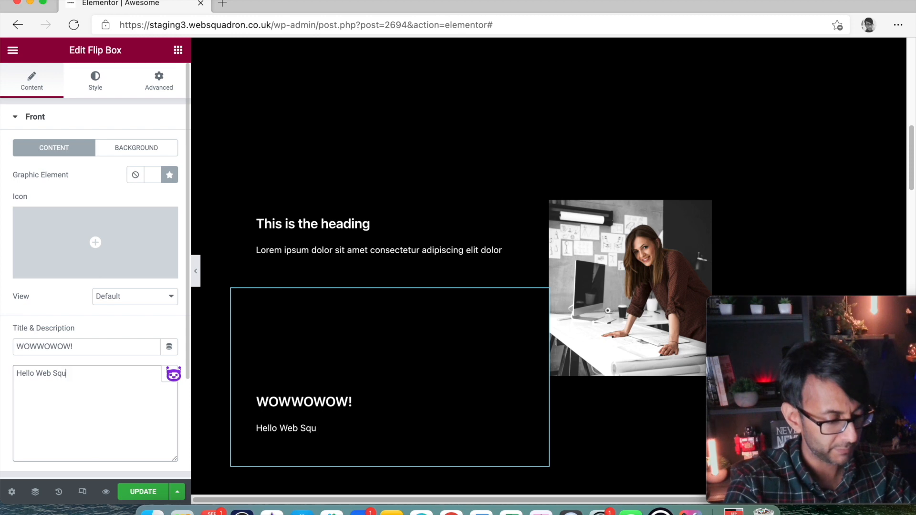
{"action": "type", "text": "adron"}
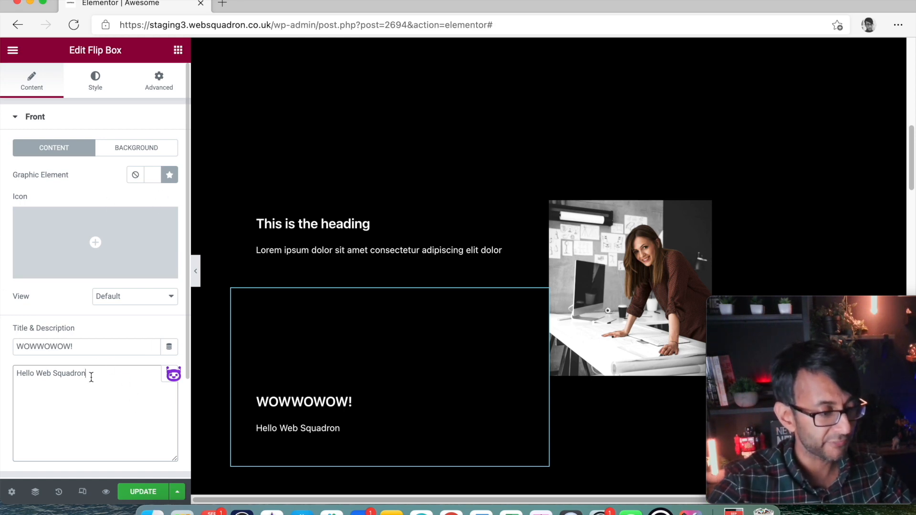
Step: Set the duplicated flip box's back title to 'WOWWOWOW!' as well
{"action": "scroll", "scroll_direction": "down", "scroll_amount": 3}
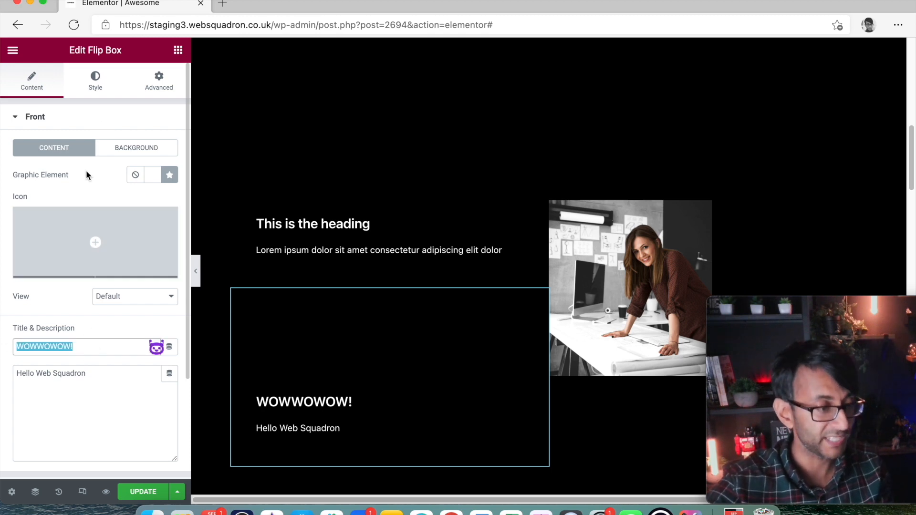
{"action": "left_click", "coordinate": [35, 116]}
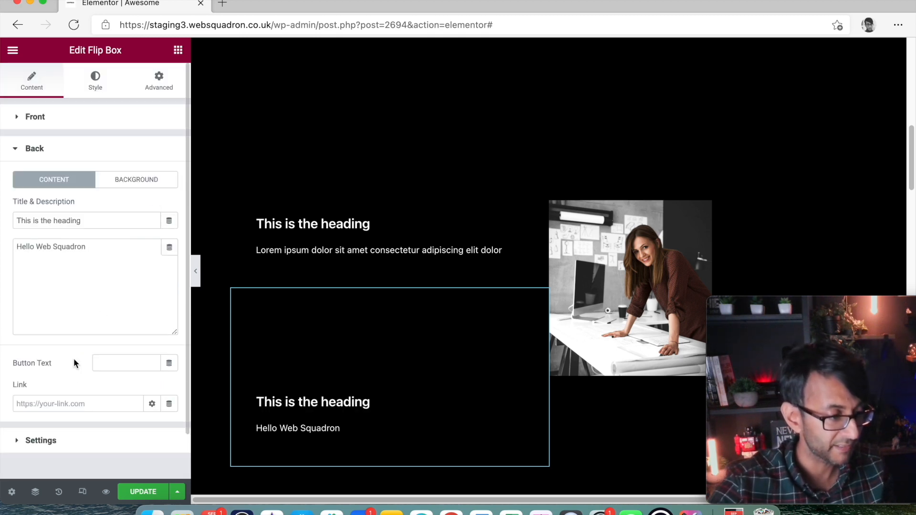
{"action": "triple_click", "coordinate": [48, 220]}
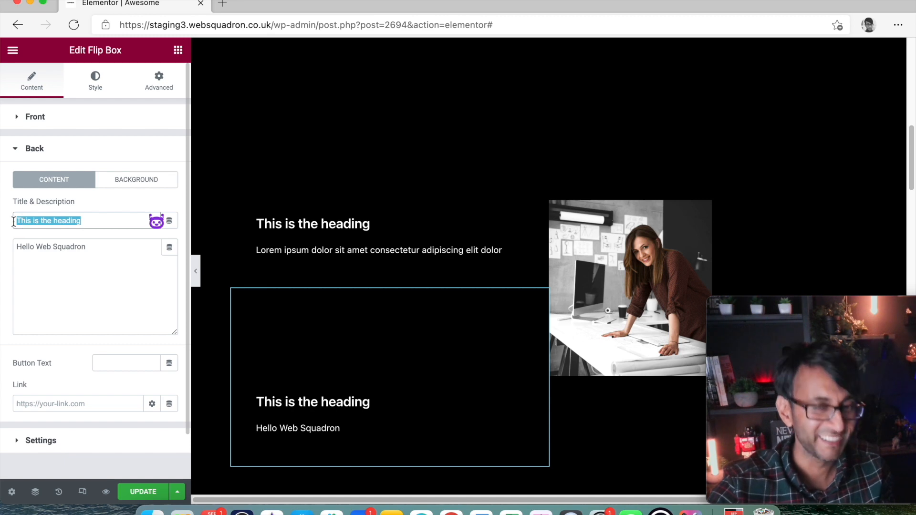
{"action": "type", "text": "WOWWOWOW!"}
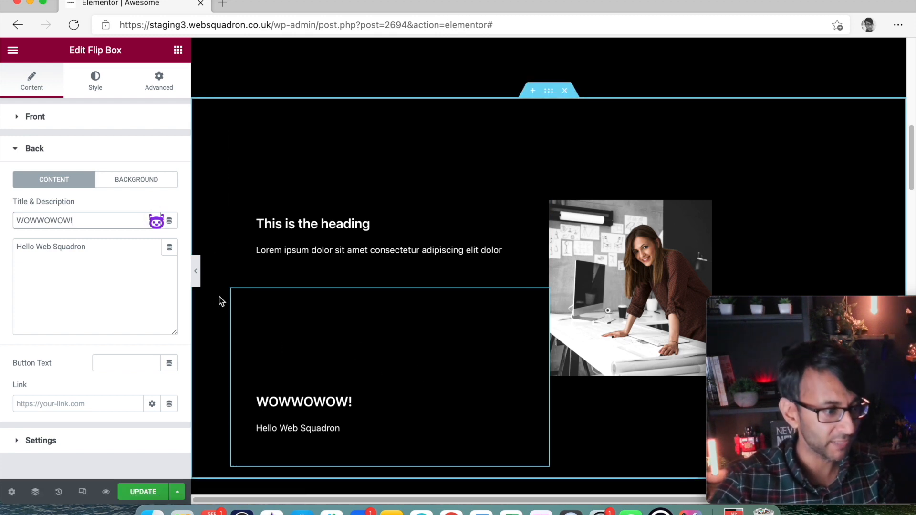
{"action": "left_click", "coordinate": [35, 117]}
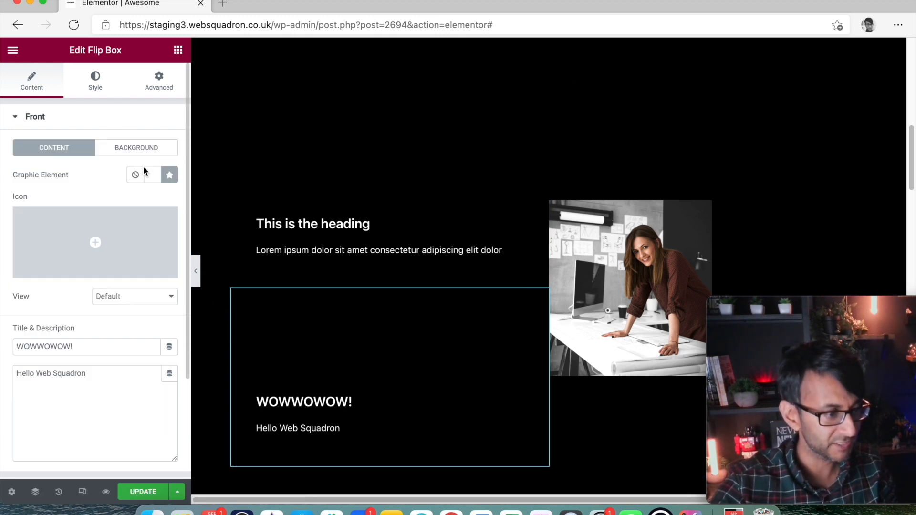
Step: Give the lower flip box's front face a gradient background from red to black
{"action": "left_click", "coordinate": [170, 175]}
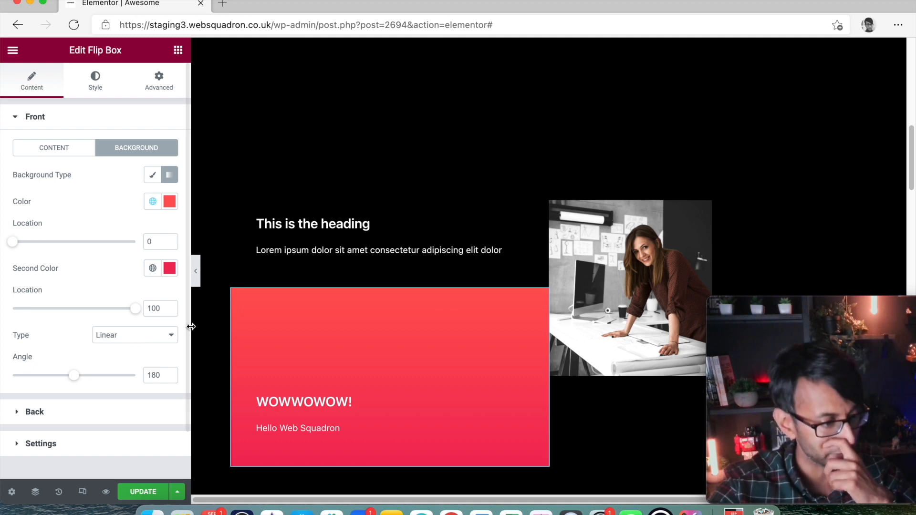
{"action": "left_click", "coordinate": [170, 268]}
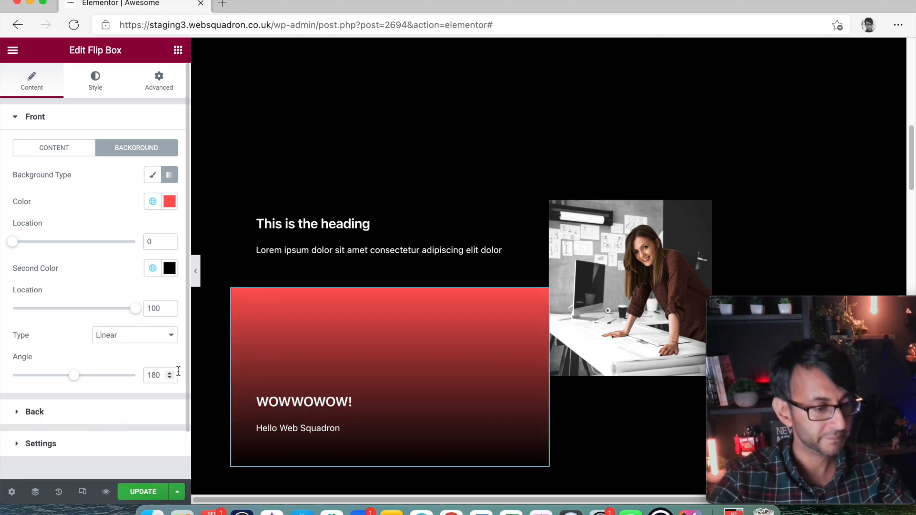
{"action": "left_click", "coordinate": [153, 201]}
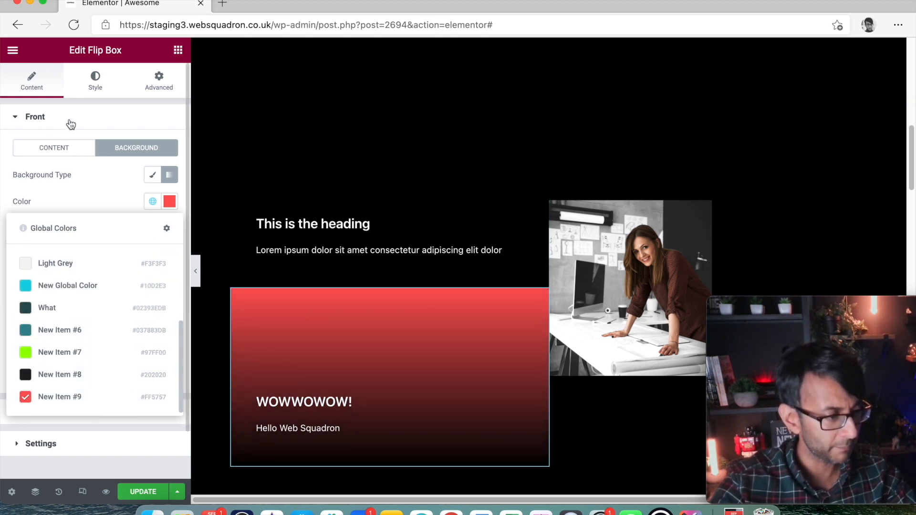
Step: Give its back face a matching red-to-black gradient background
{"action": "left_click", "coordinate": [34, 149]}
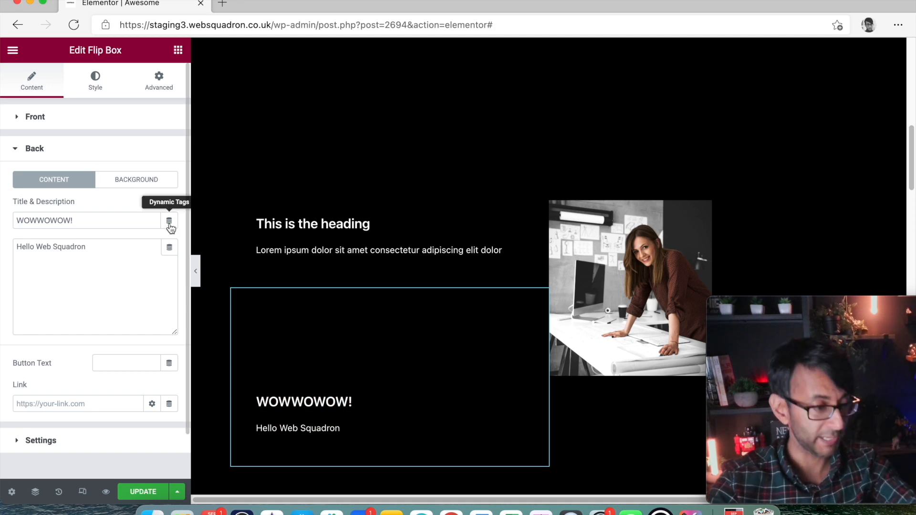
{"action": "left_click", "coordinate": [136, 179]}
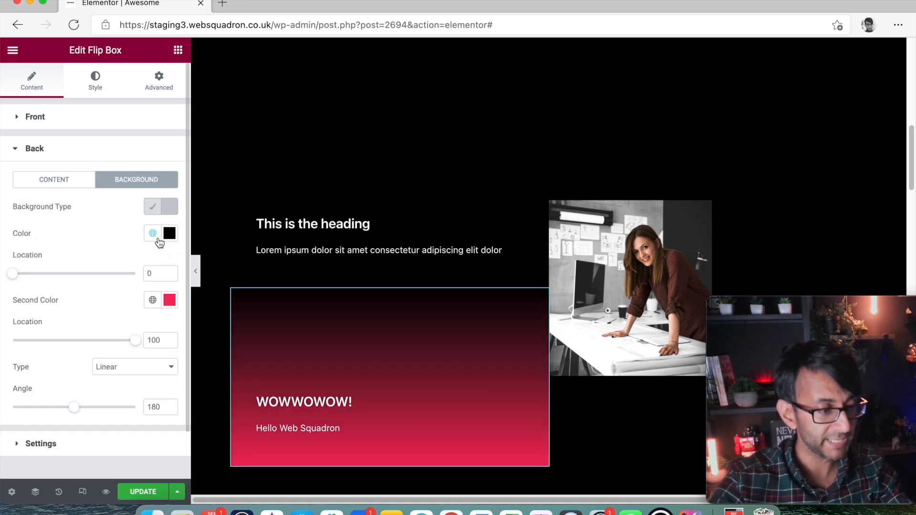
{"action": "left_click", "coordinate": [152, 233]}
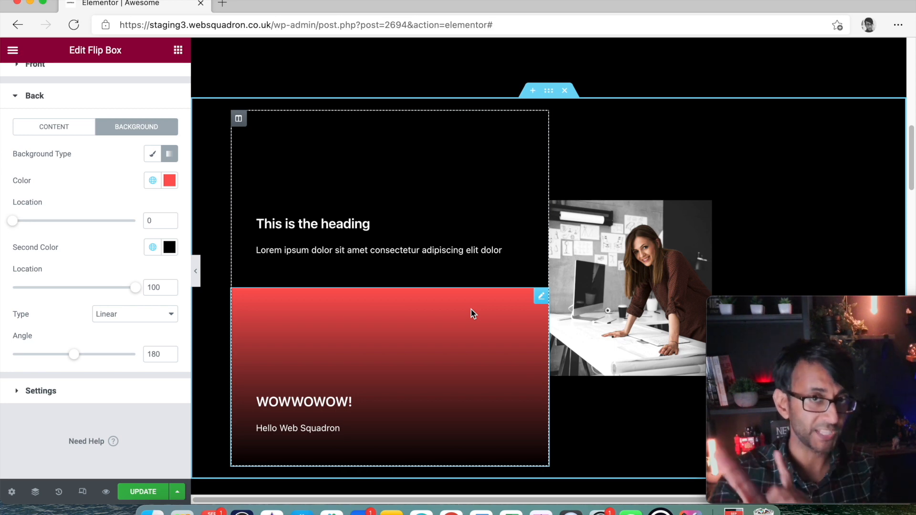
{"action": "mouse_move", "coordinate": [347, 273]}
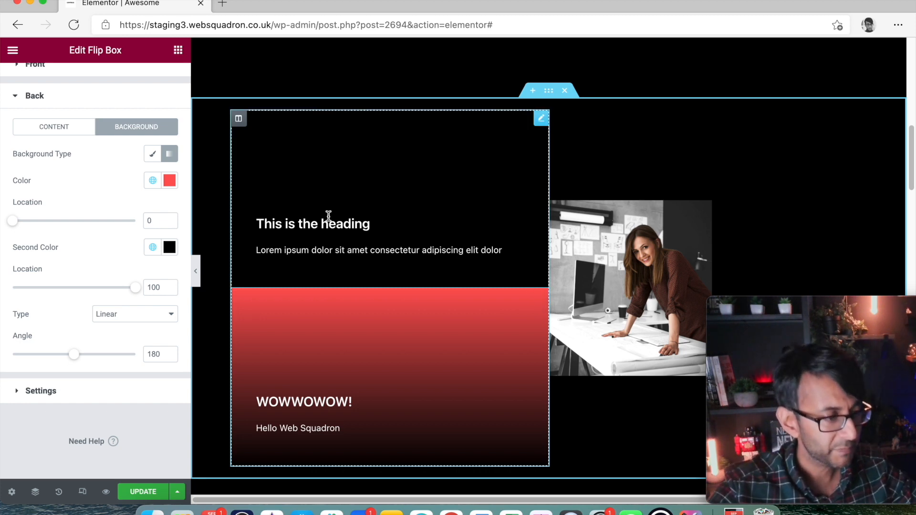
Step: Set the gradient flip box's top margin to -276 and Z-Index to 3 so it overlaps the black one
{"action": "left_click", "coordinate": [159, 80]}
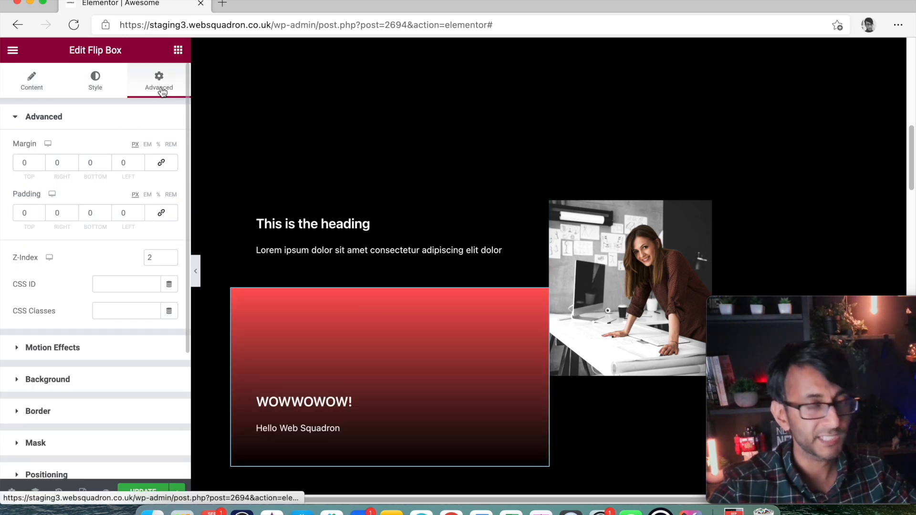
{"action": "left_click", "coordinate": [41, 165]}
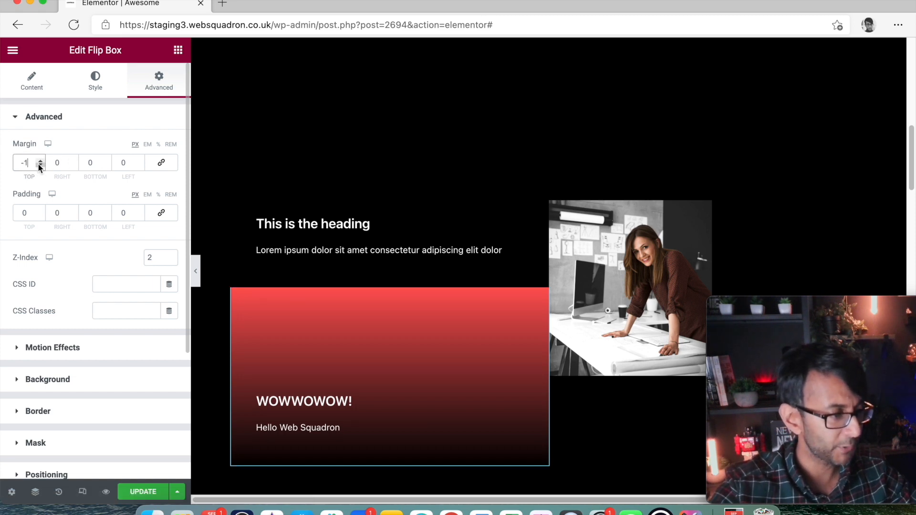
{"action": "left_click", "coordinate": [41, 165]}
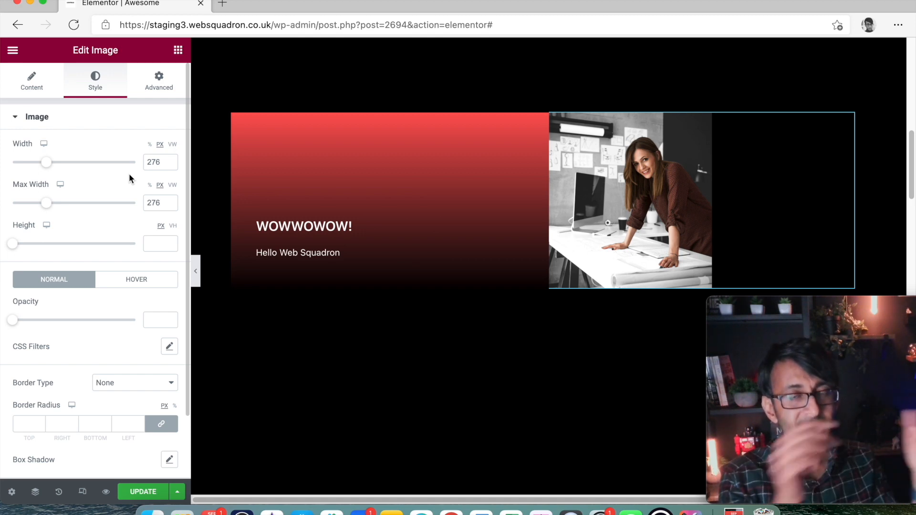
{"action": "left_click", "coordinate": [388, 201]}
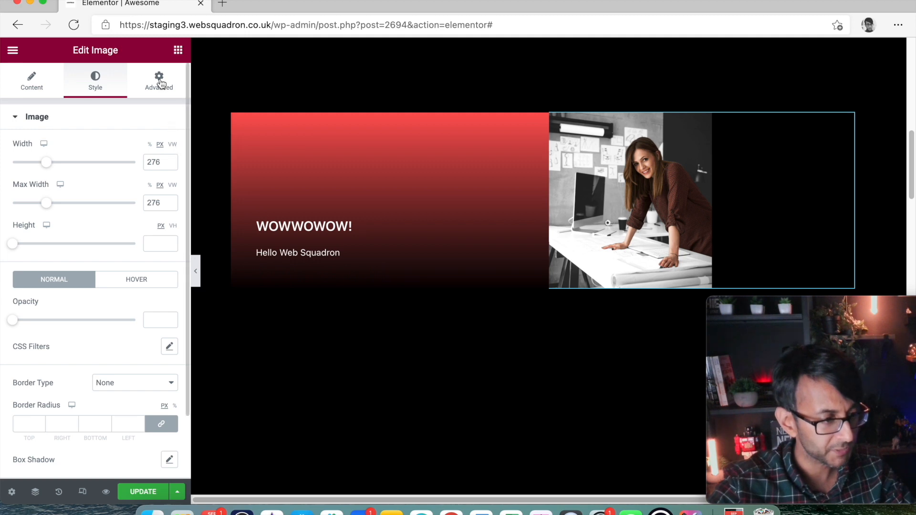
{"action": "left_click", "coordinate": [158, 80]}
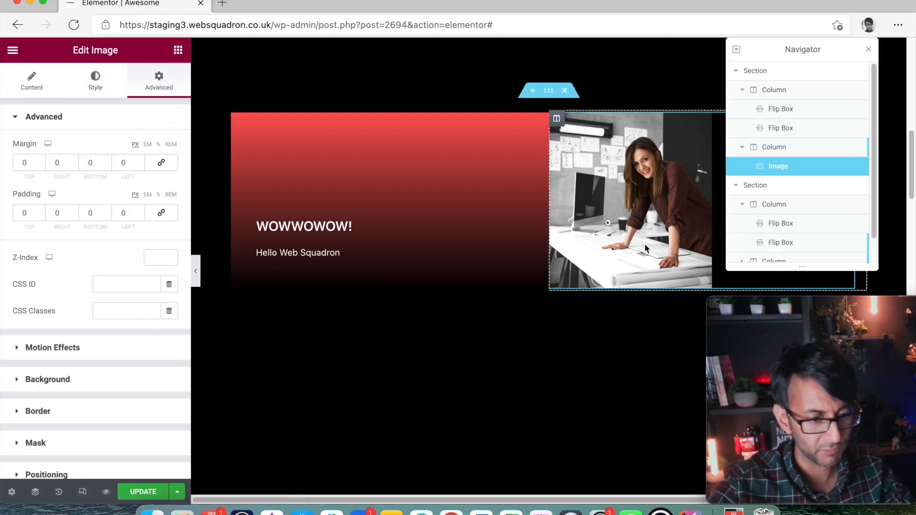
{"action": "left_click", "coordinate": [780, 128]}
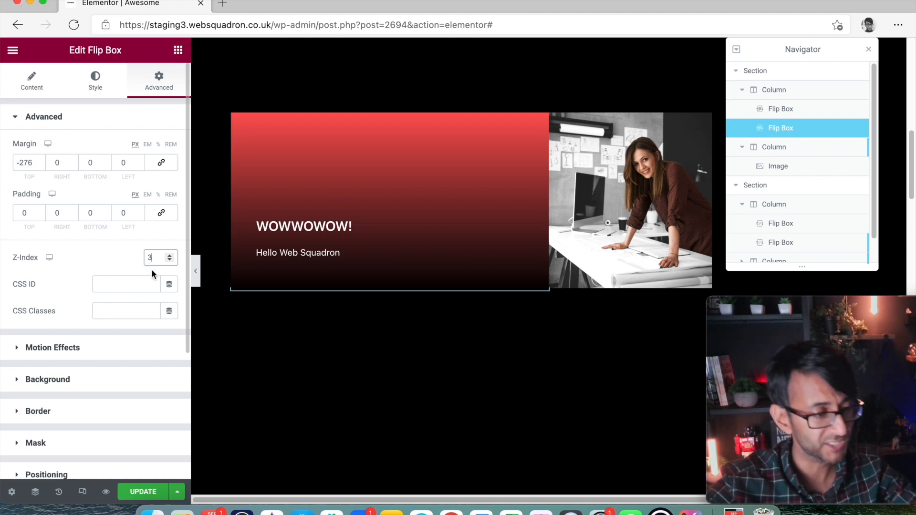
{"action": "mouse_move", "coordinate": [754, 185]}
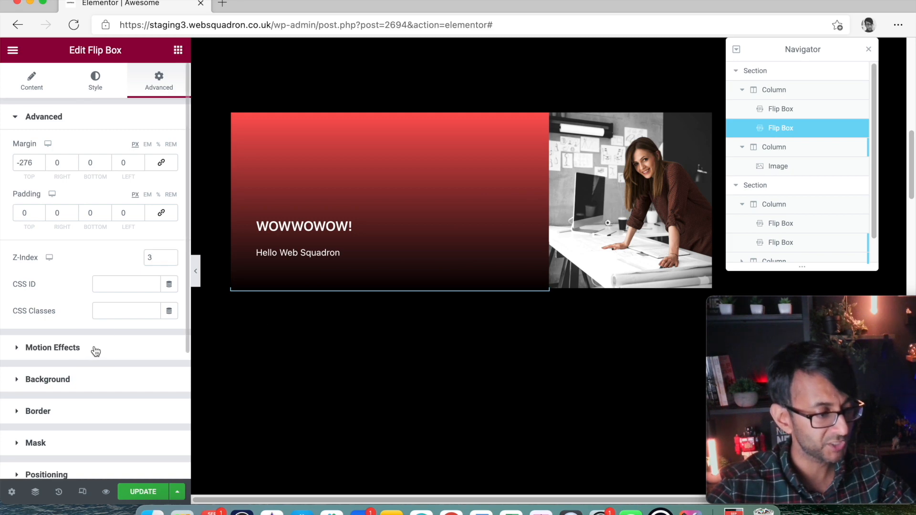
Step: Enable Scrolling Effects on the gradient flip box with Transparency set to Fade In Out
{"action": "left_click", "coordinate": [52, 347]}
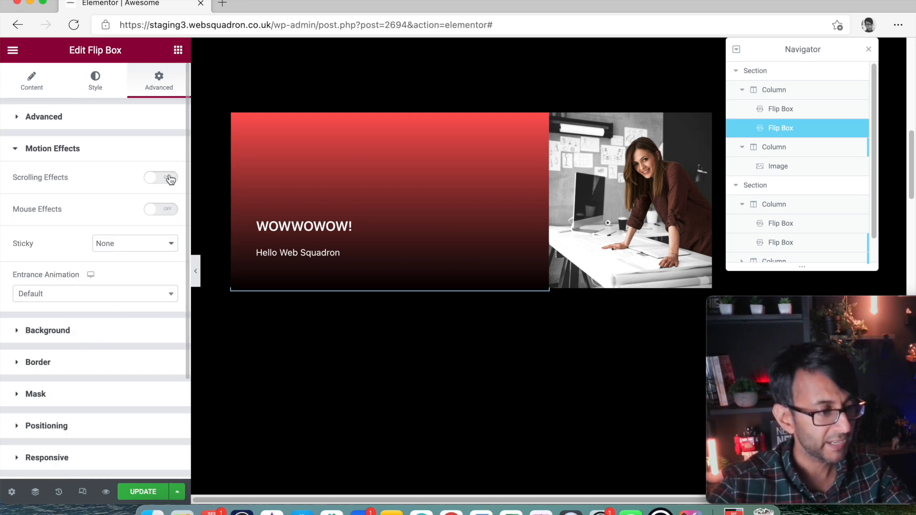
{"action": "left_click", "coordinate": [160, 178]}
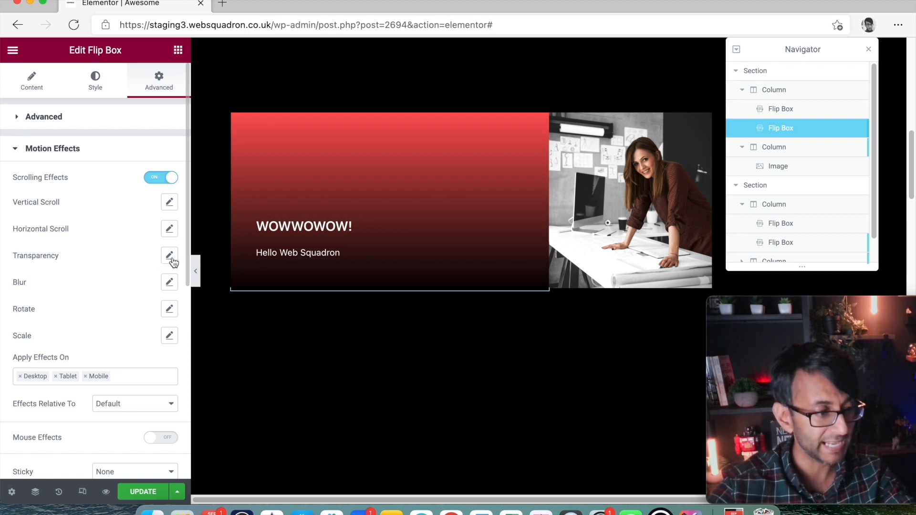
{"action": "left_click", "coordinate": [170, 255]}
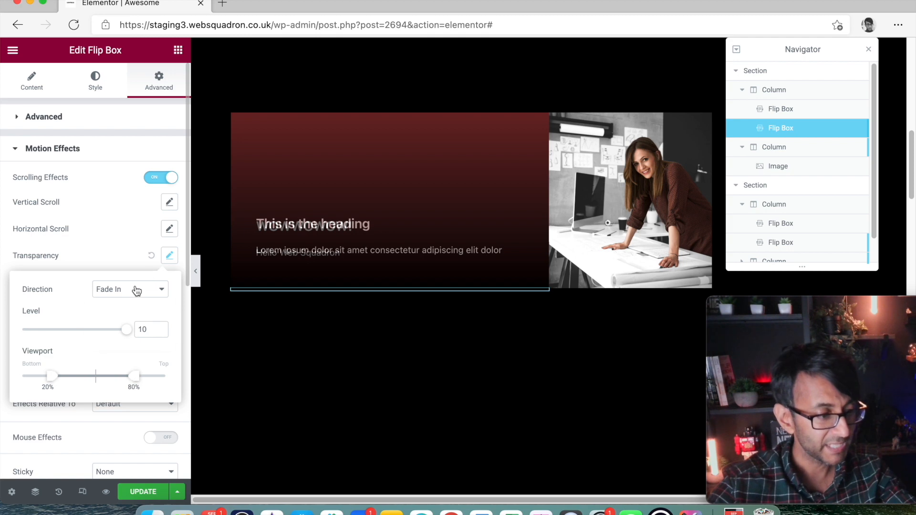
{"action": "left_click", "coordinate": [129, 289]}
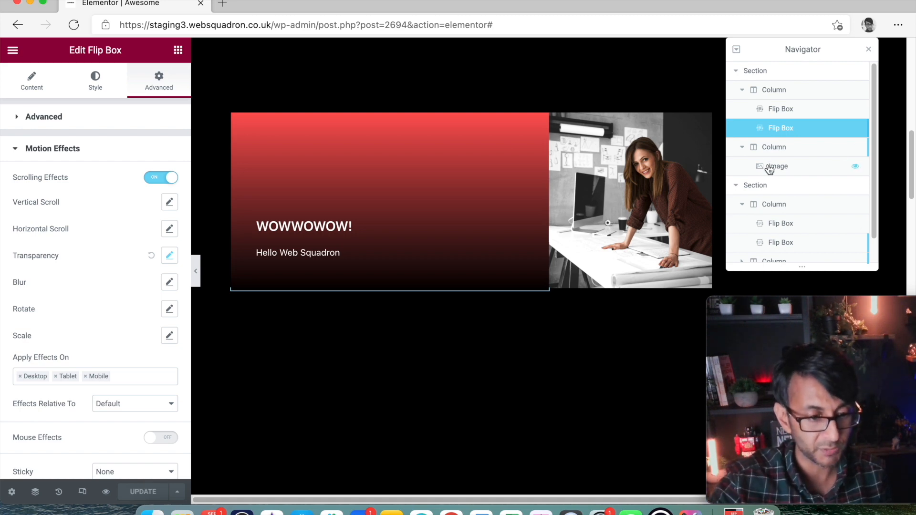
Step: Give the image column a Horizontal Scroll effect To Right at speed 9.5
{"action": "left_click", "coordinate": [774, 147]}
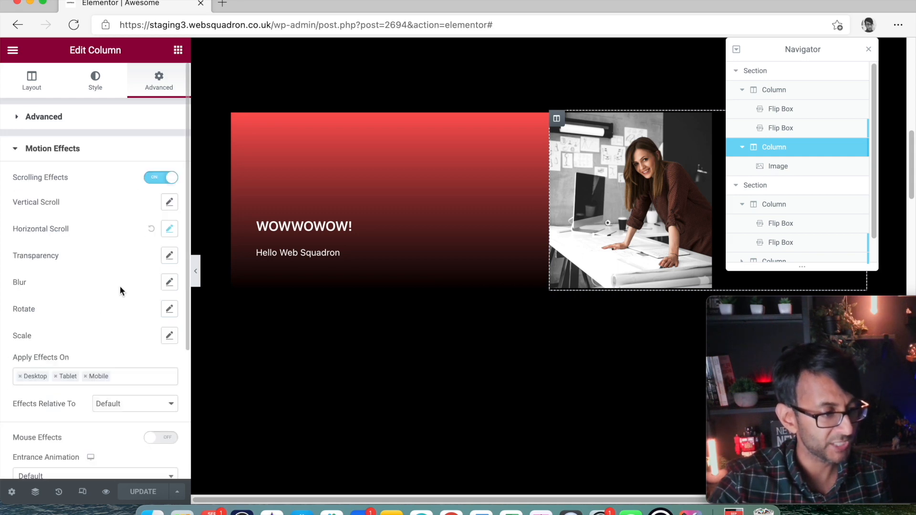
{"action": "left_click", "coordinate": [169, 228]}
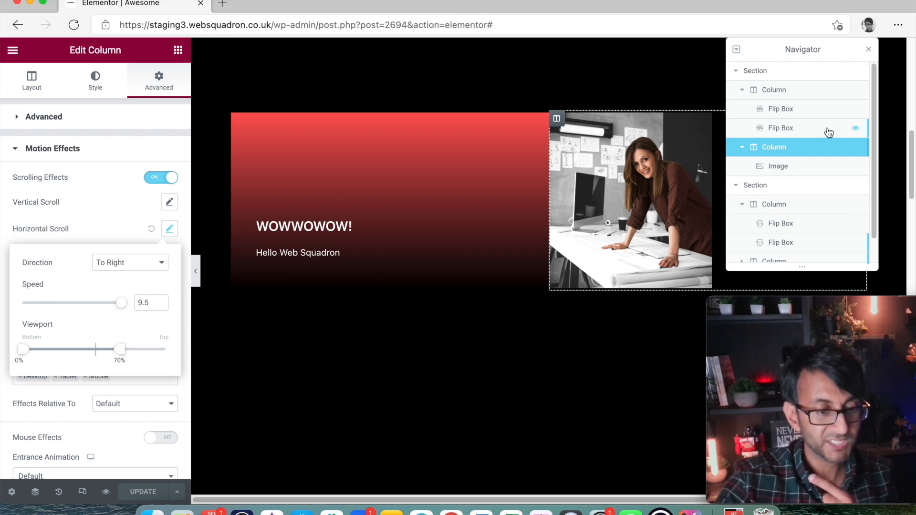
{"action": "left_click", "coordinate": [780, 128]}
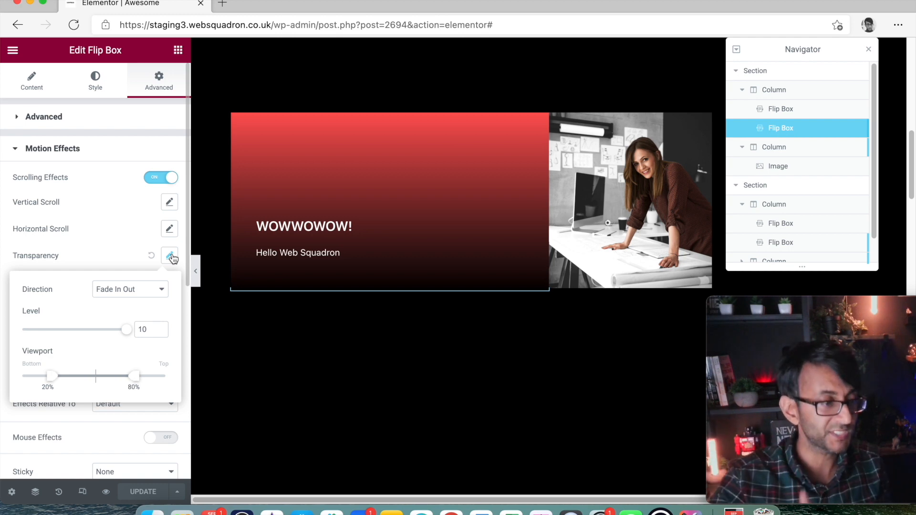
{"action": "mouse_move", "coordinate": [106, 491]}
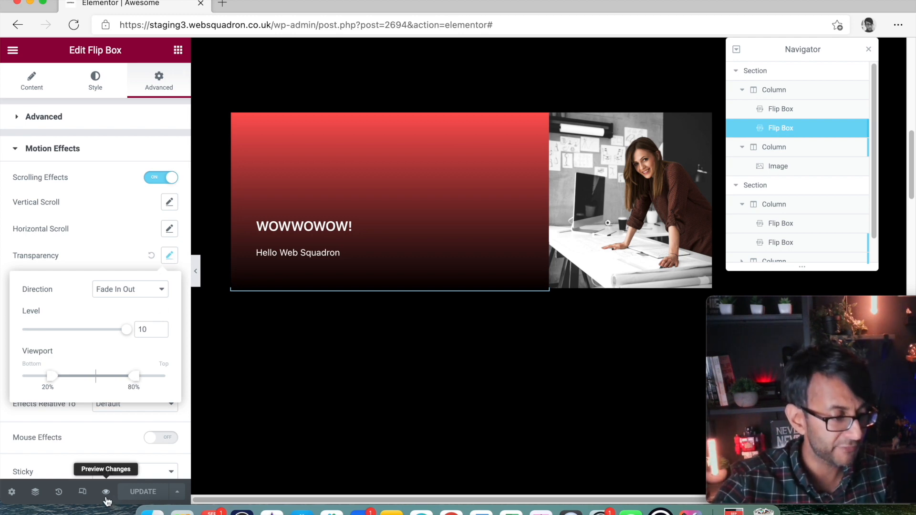
Step: Preview the page and scroll to watch the gradient box fade over the black one
{"action": "left_click", "coordinate": [106, 491]}
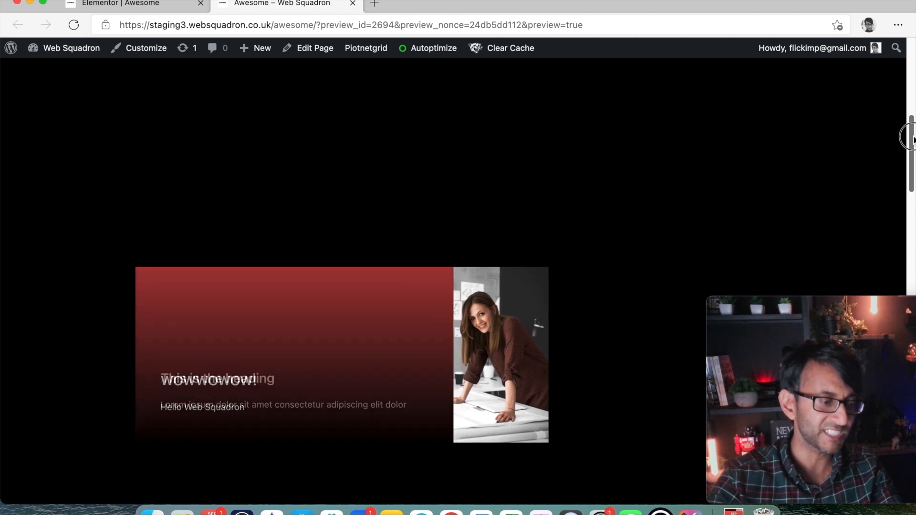
{"action": "scroll", "scroll_direction": "up", "scroll_amount": 3}
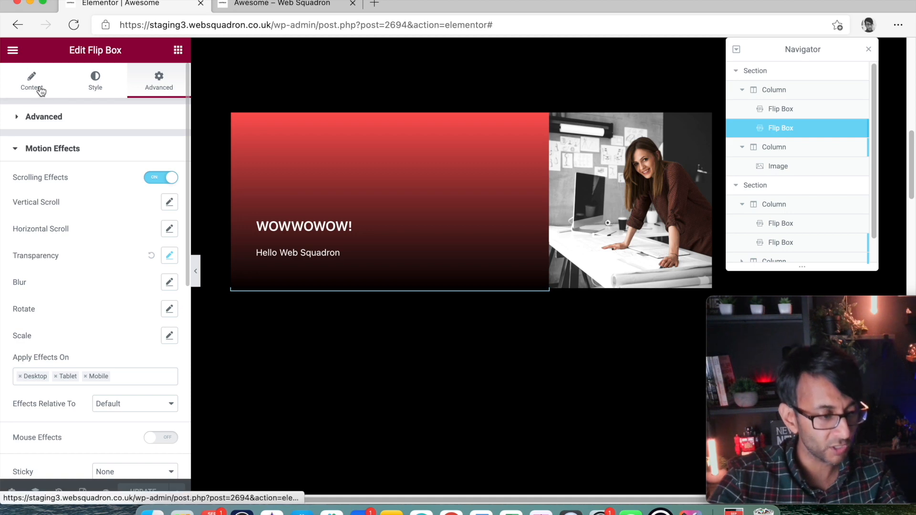
Step: Set the flip box front's Vertical Position to Bottom and bring up the preview again
{"action": "left_click", "coordinate": [94, 80]}
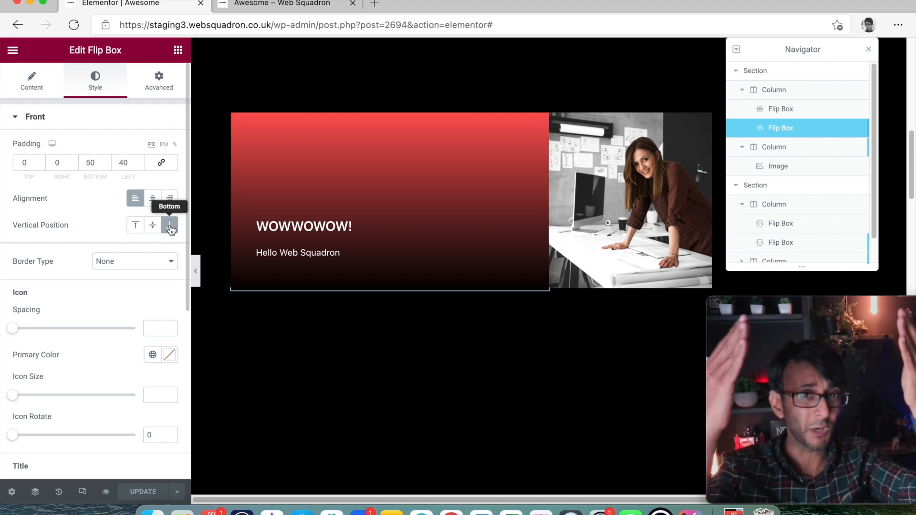
{"action": "left_click", "coordinate": [169, 225]}
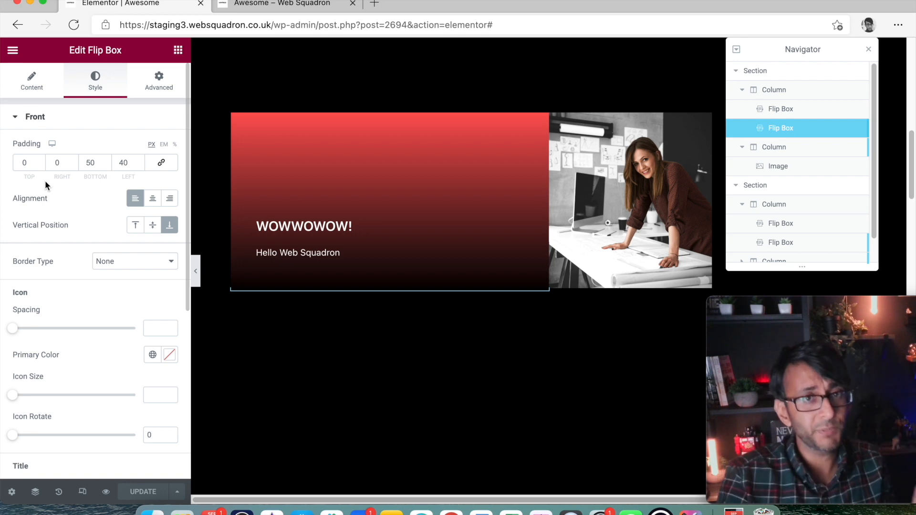
{"action": "left_click", "coordinate": [284, 4]}
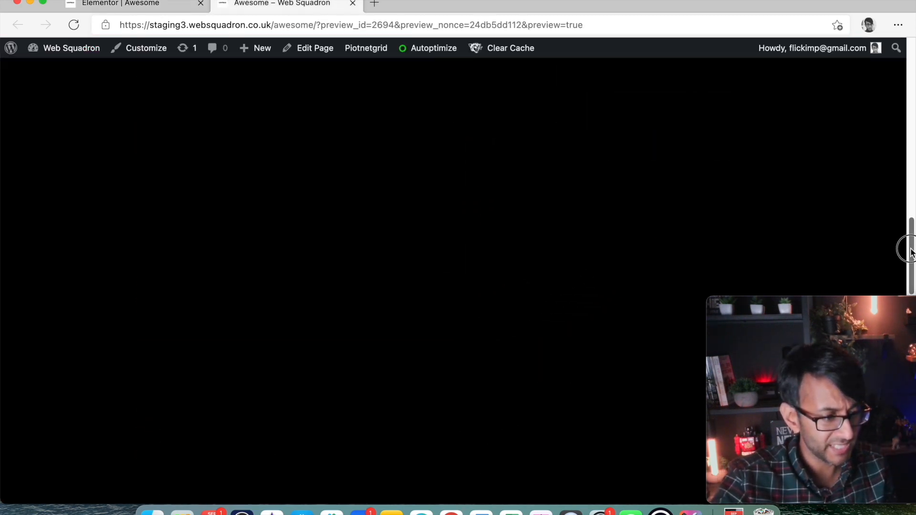